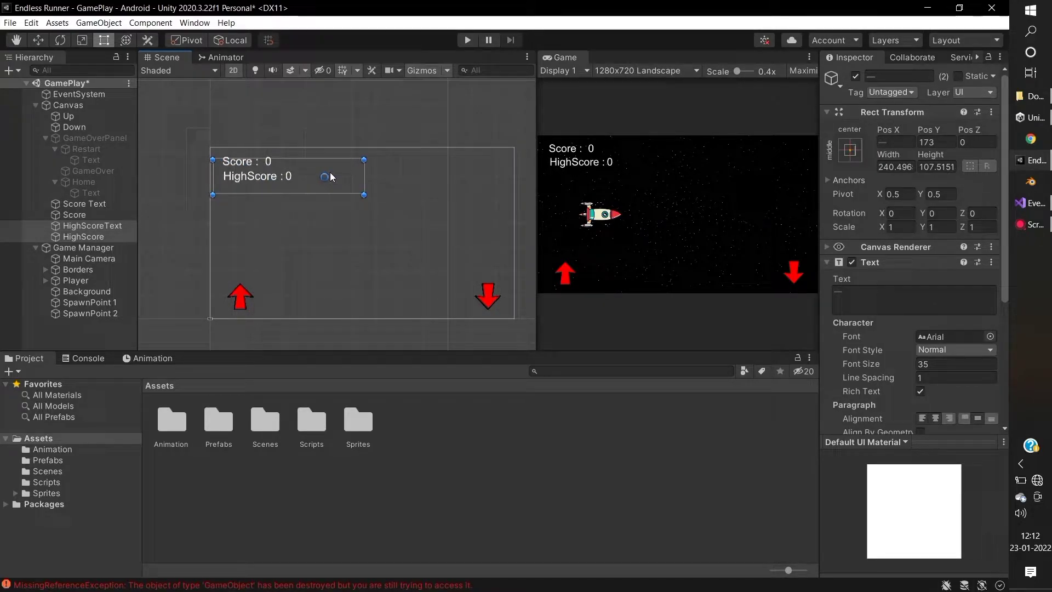
Step: Add a UI Panel inside the Canvas and rename it Pause Menu
{"action": "right_click", "coordinate": [69, 105]}
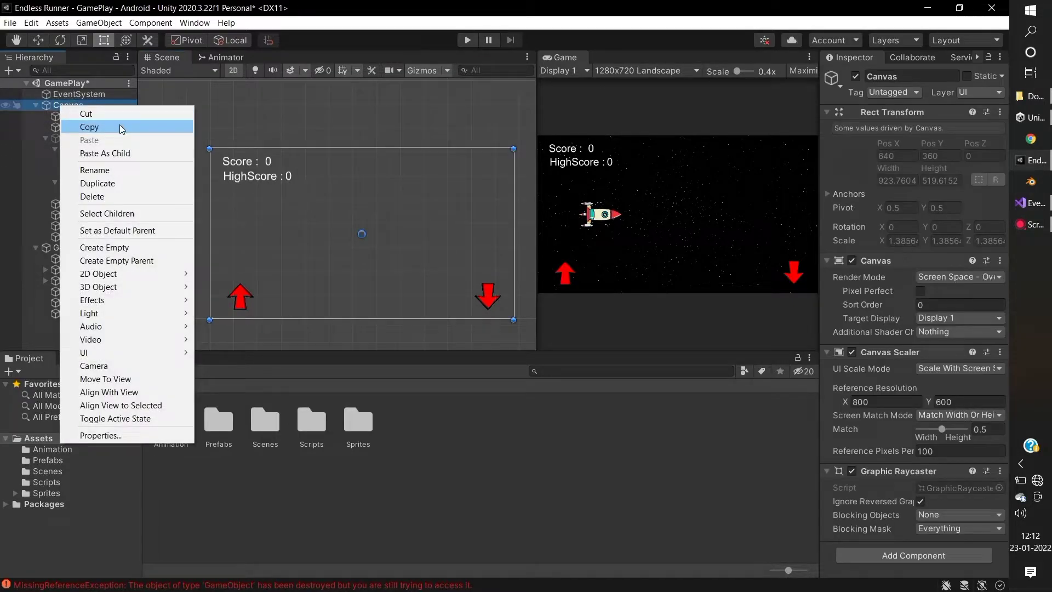
{"action": "mouse_move", "coordinate": [83, 353]}
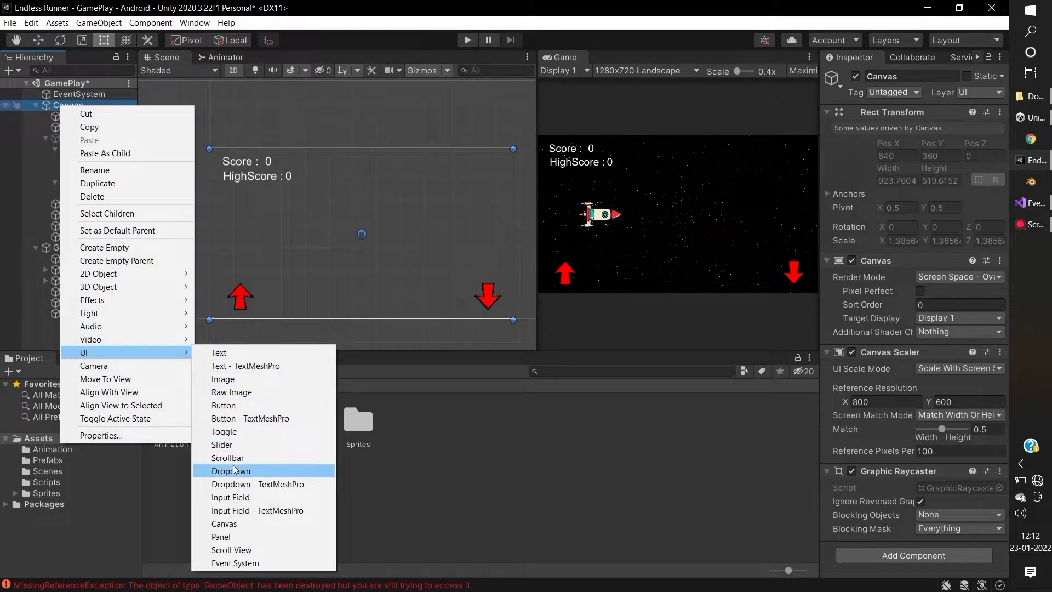
{"action": "left_click", "coordinate": [221, 536]}
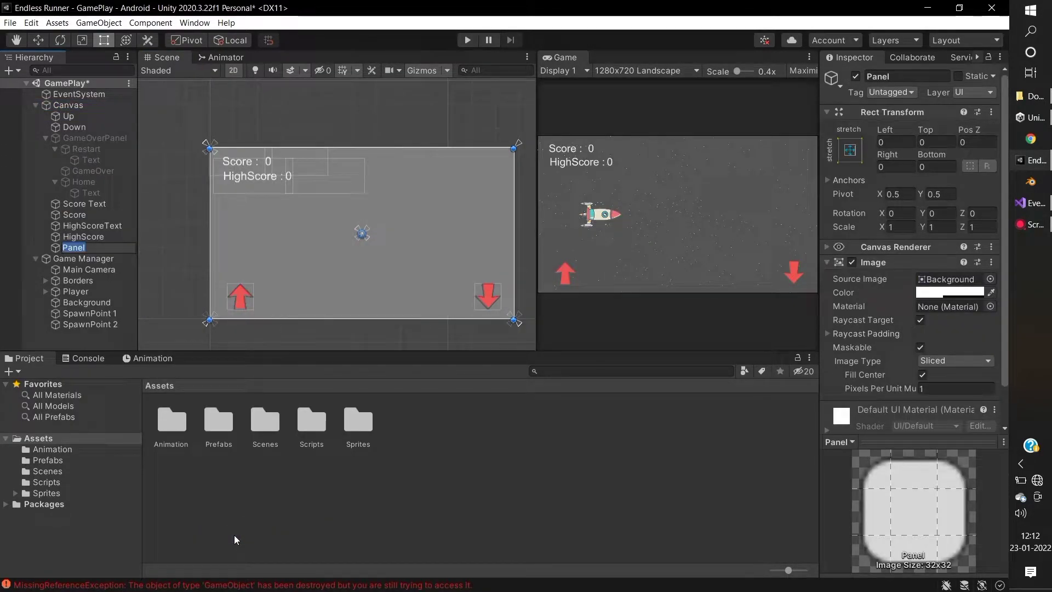
{"action": "type", "text": "Pause Menu"}
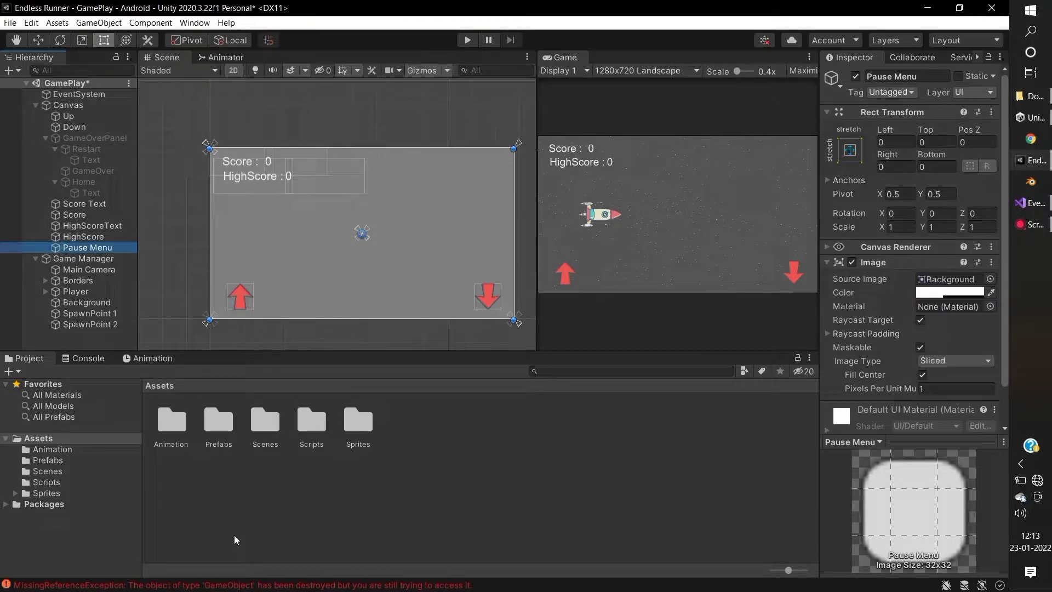
Step: Add a red-sprite button to Pause Menu and change its label text to Resume
{"action": "right_click", "coordinate": [88, 247]}
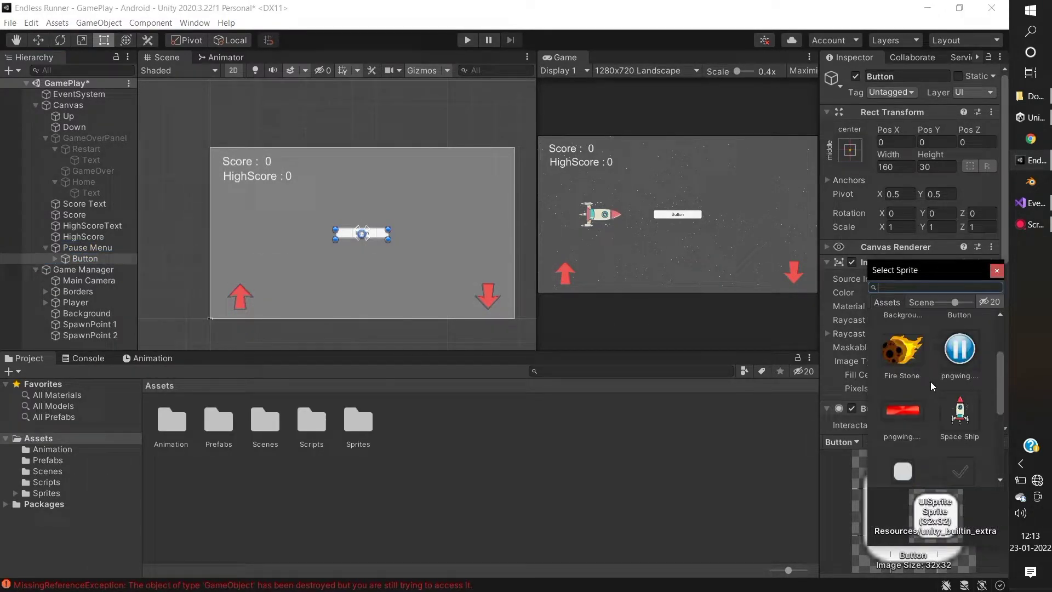
{"action": "left_click", "coordinate": [902, 429]}
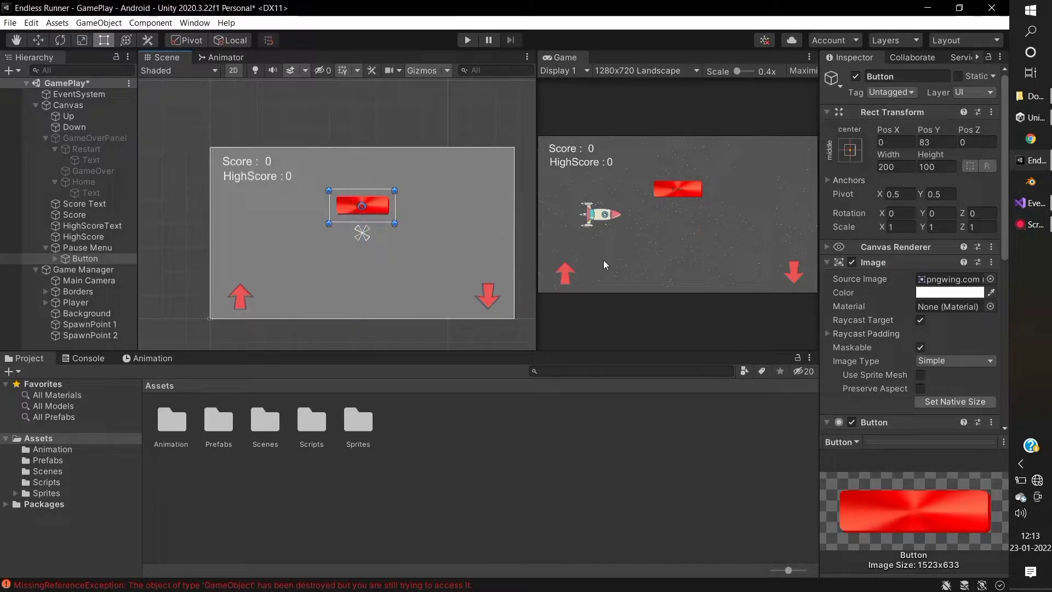
{"action": "left_click", "coordinate": [55, 259]}
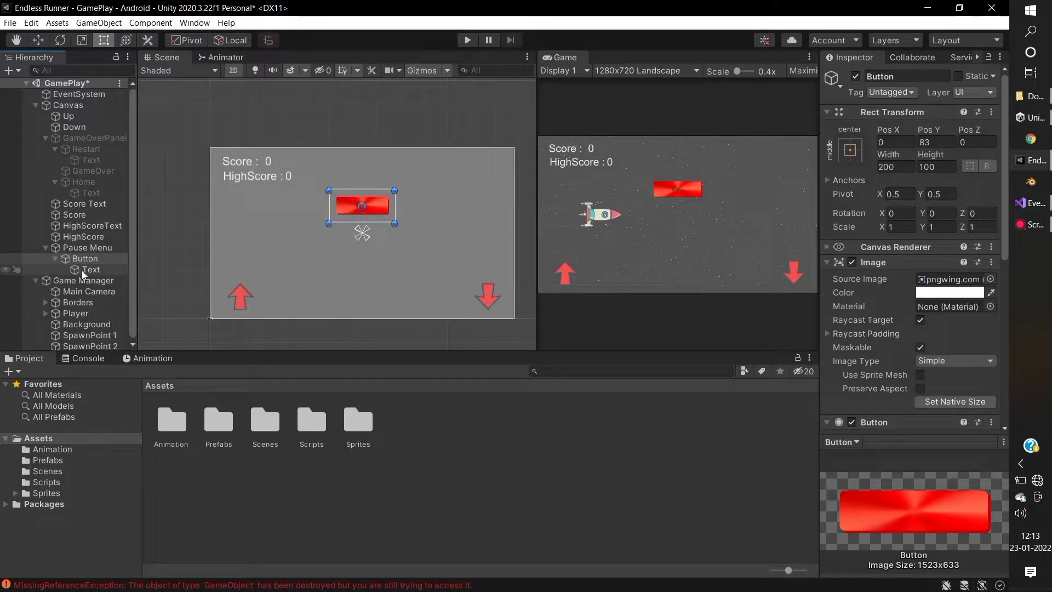
{"action": "left_click", "coordinate": [92, 269]}
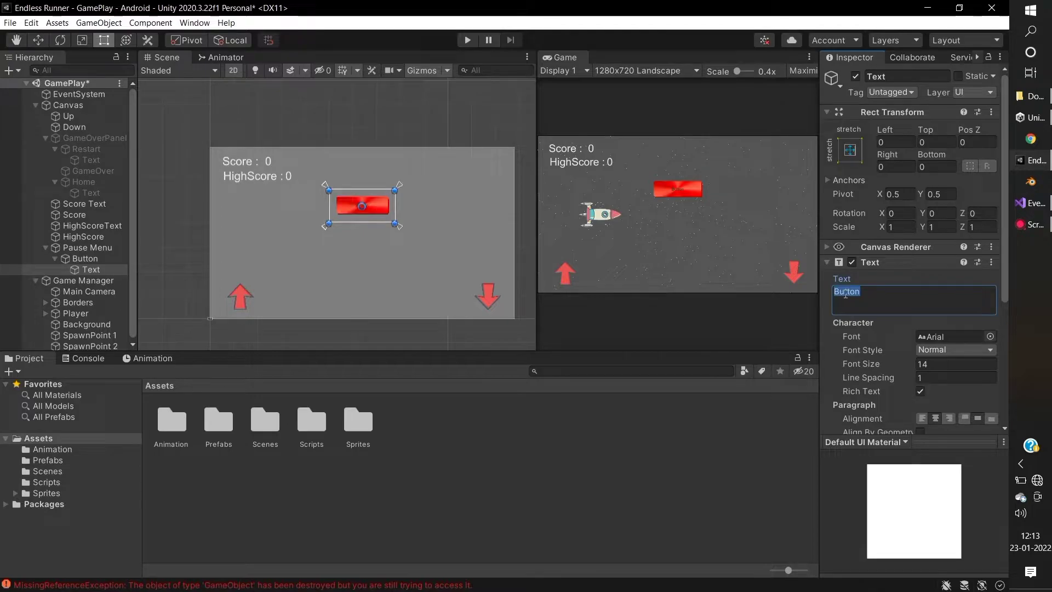
{"action": "type", "text": "Resume"}
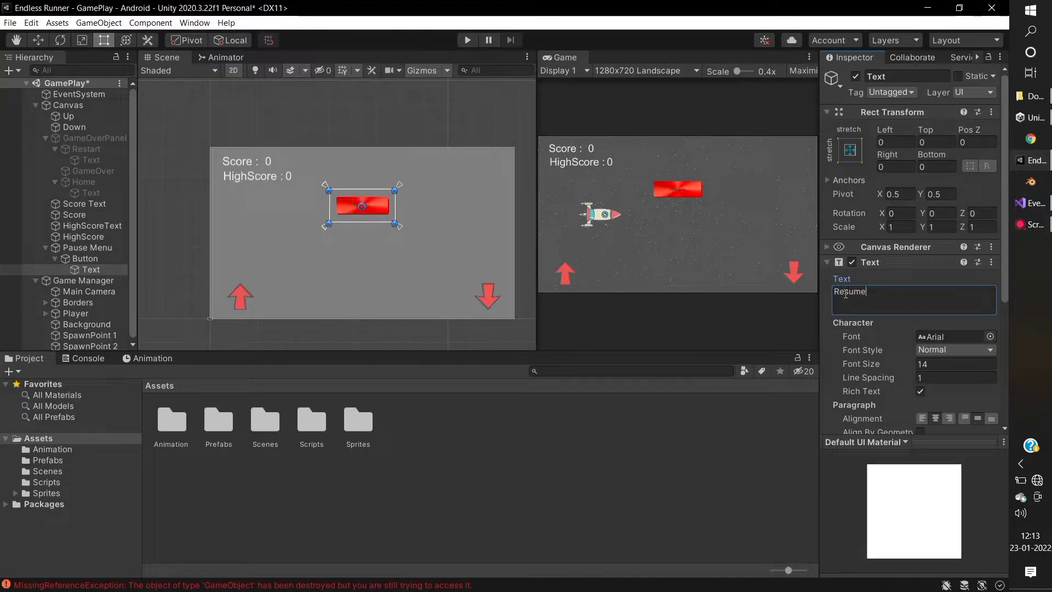
{"action": "left_click", "coordinate": [85, 259]}
{"action": "type", "text": "Restart"}
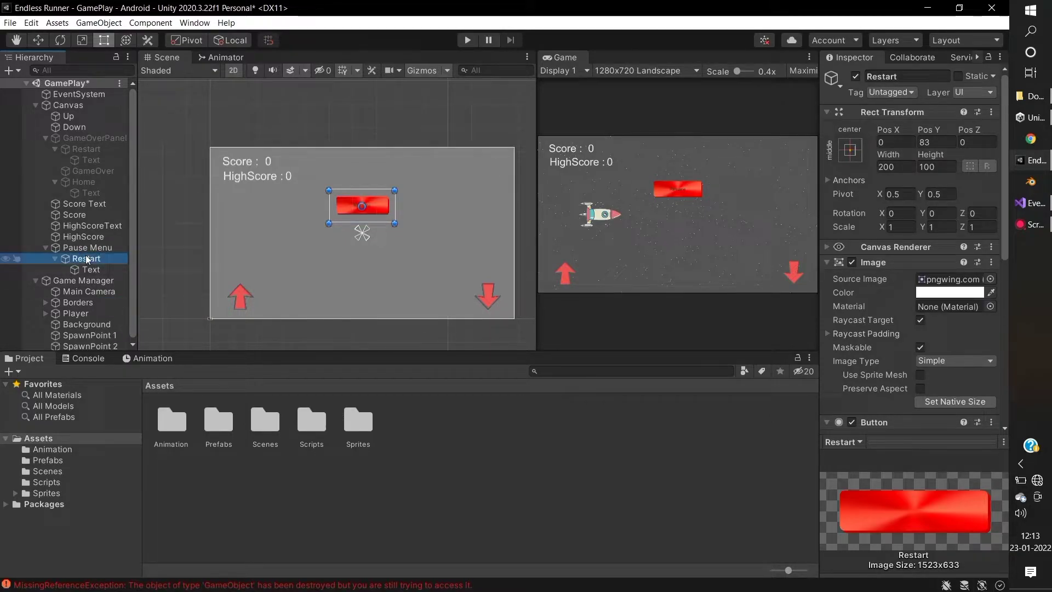
Step: Duplicate the red button and drag the copy just below the original
{"action": "right_click", "coordinate": [86, 258]}
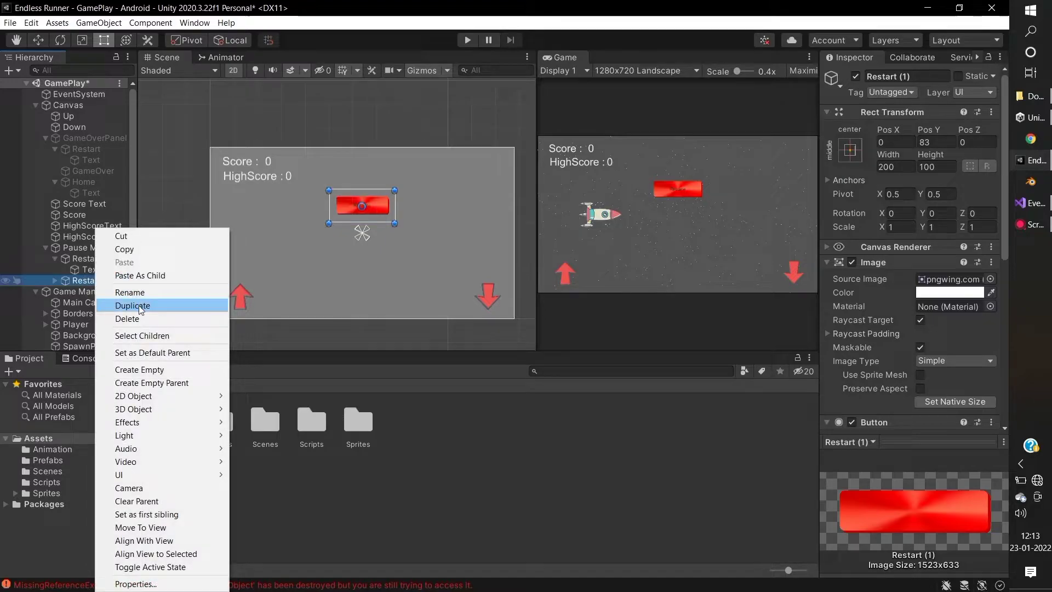
{"action": "left_click", "coordinate": [133, 305]}
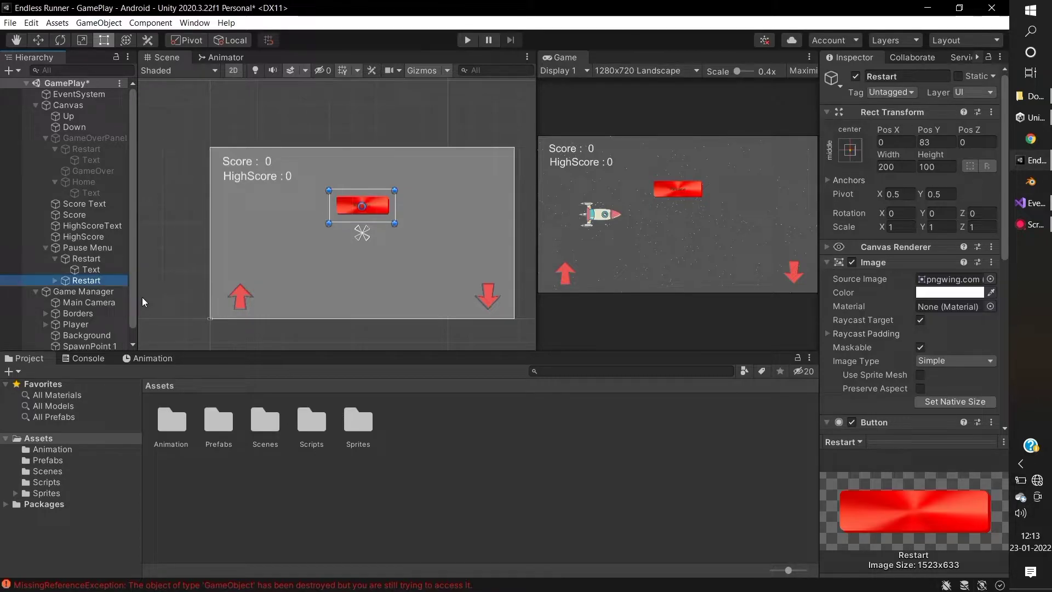
{"action": "left_click_drag", "start_coordinate": [362, 206], "coordinate": [362, 233]}
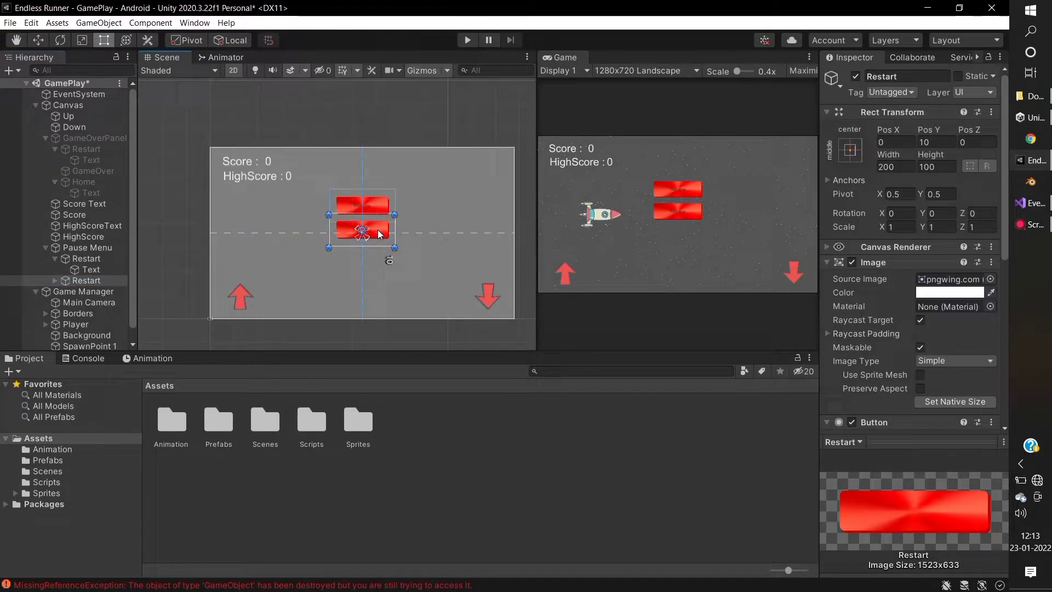
{"action": "left_click_drag", "start_coordinate": [362, 225], "coordinate": [362, 236]}
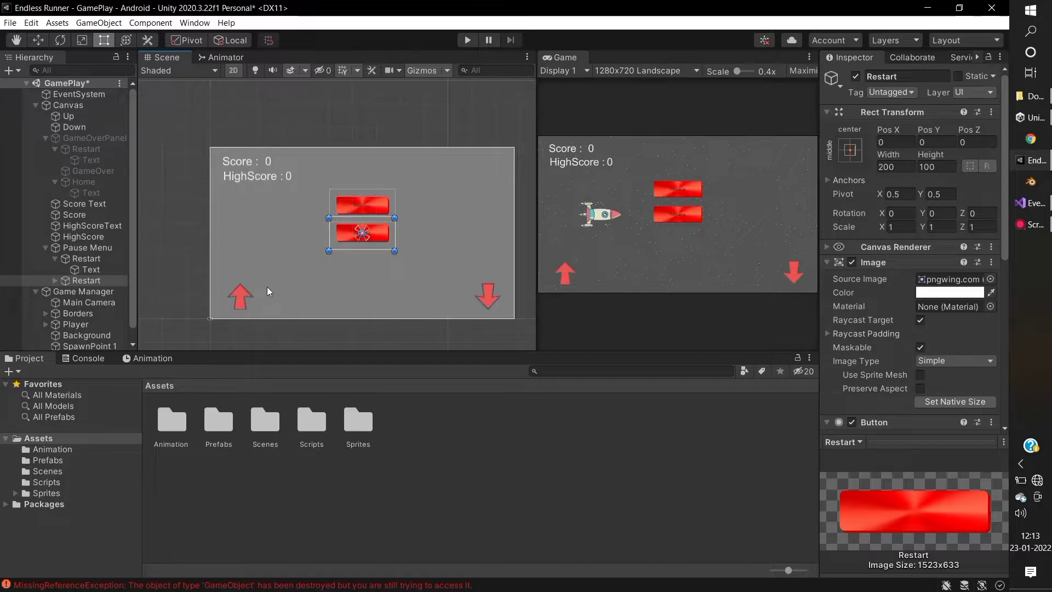
{"action": "left_click", "coordinate": [77, 279]}
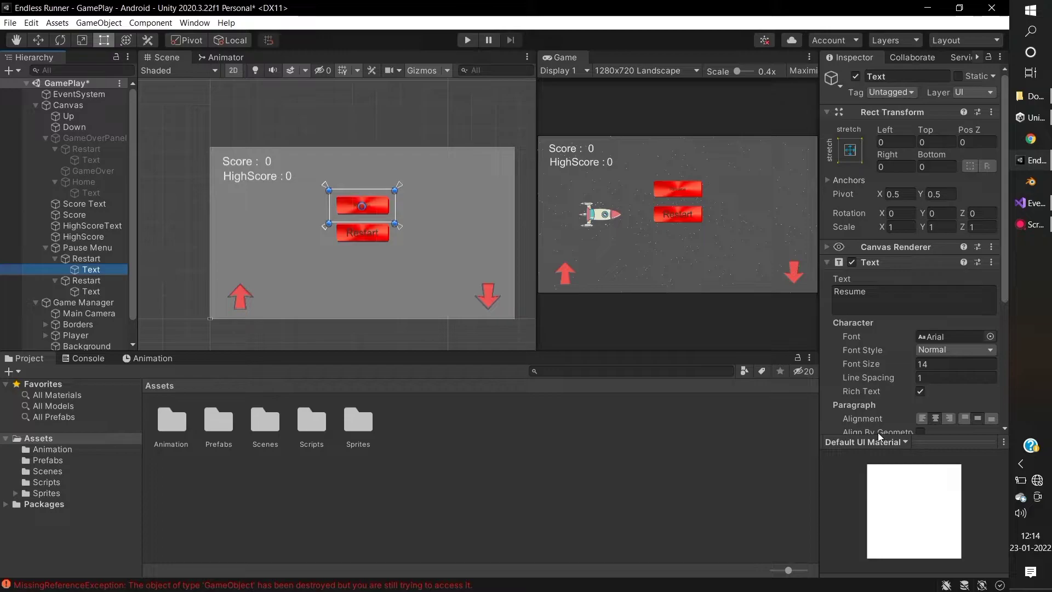
Step: Enlarge the button label fonts (24, 33), relabel one button Home and move it lowest
{"action": "type", "text": "24"}
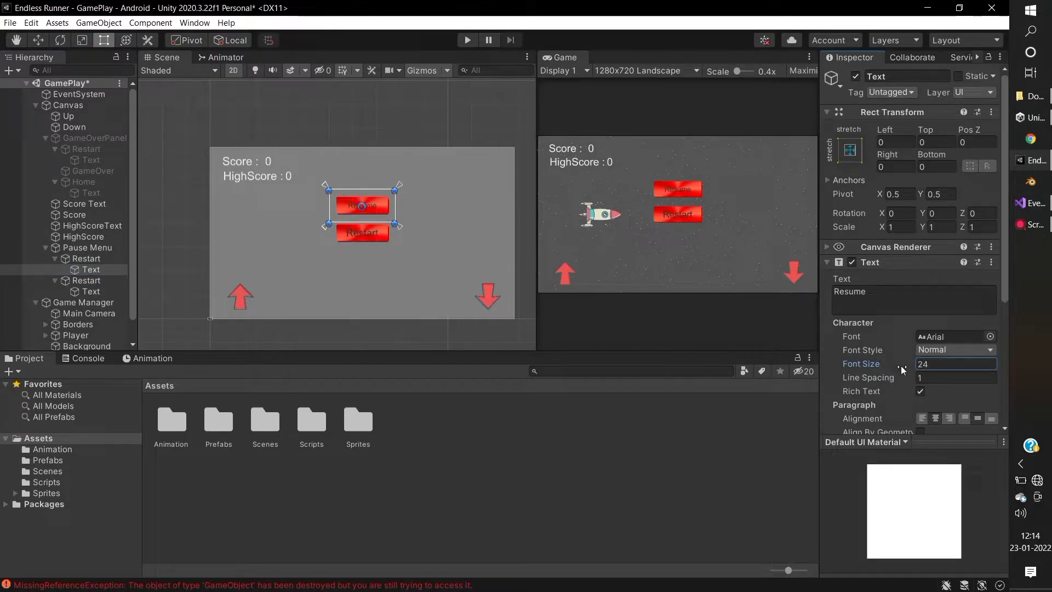
{"action": "type", "text": "33"}
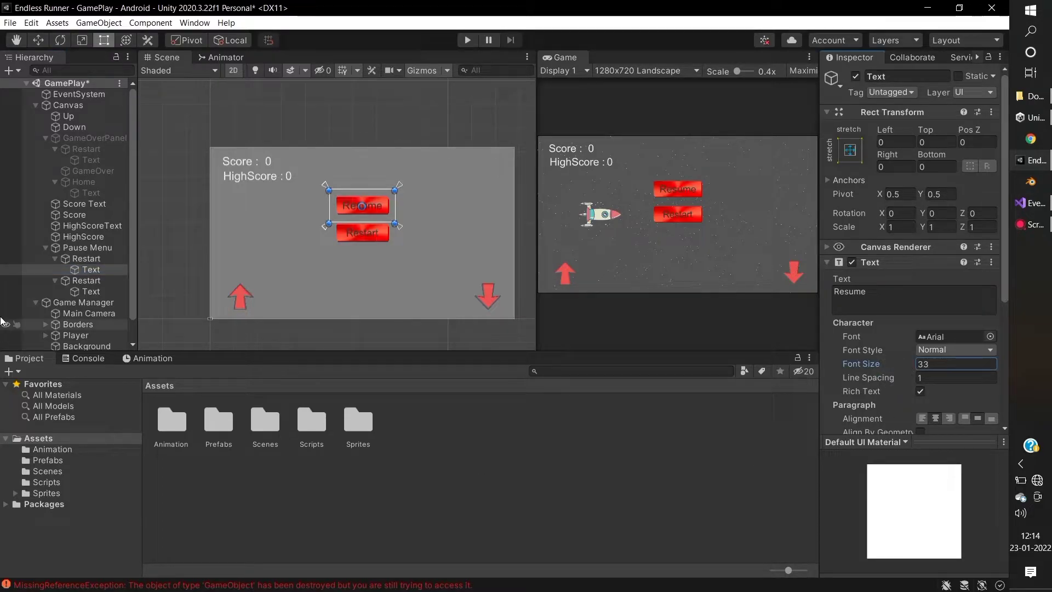
{"action": "left_click", "coordinate": [86, 280]}
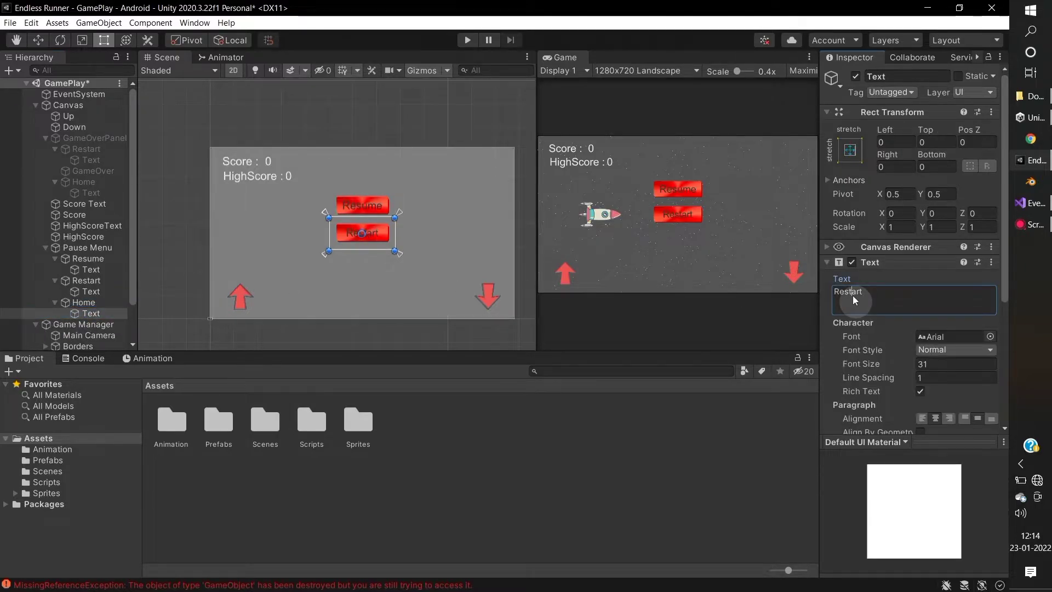
{"action": "type", "text": "Home"}
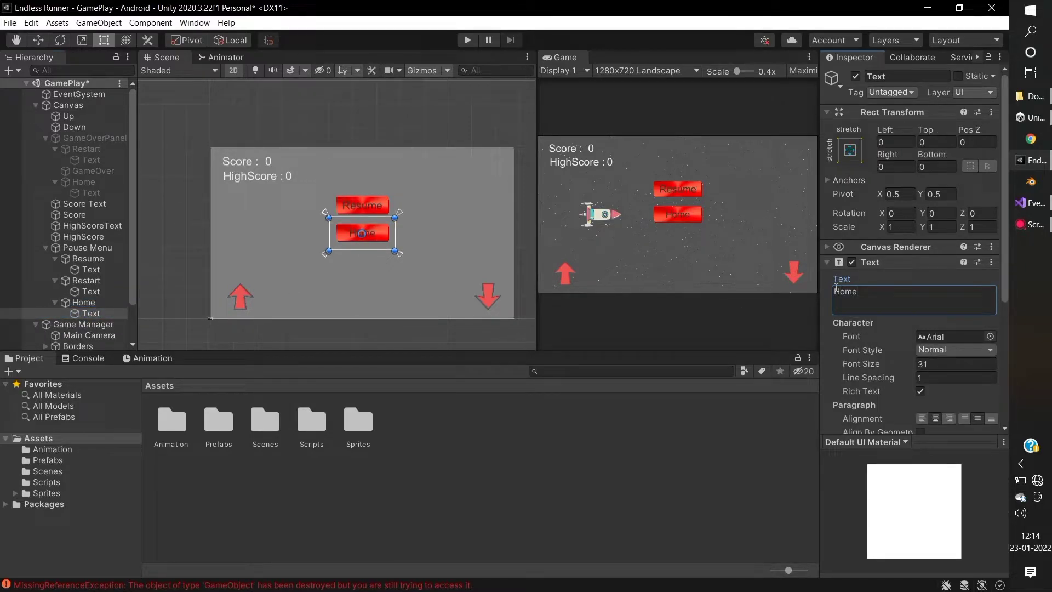
{"action": "left_click", "coordinate": [85, 302]}
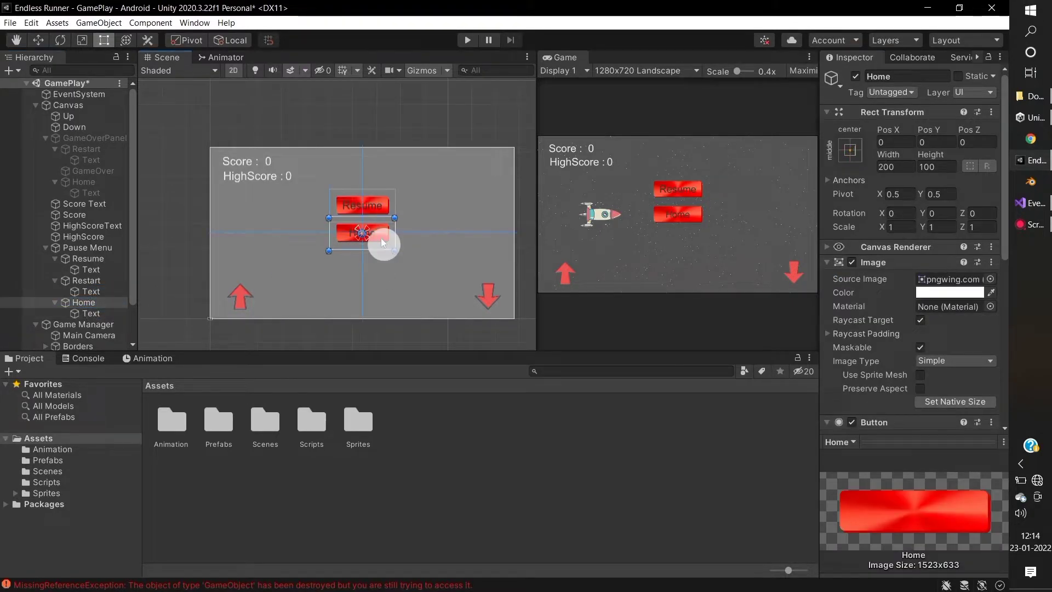
{"action": "left_click_drag", "start_coordinate": [361, 235], "coordinate": [361, 262]}
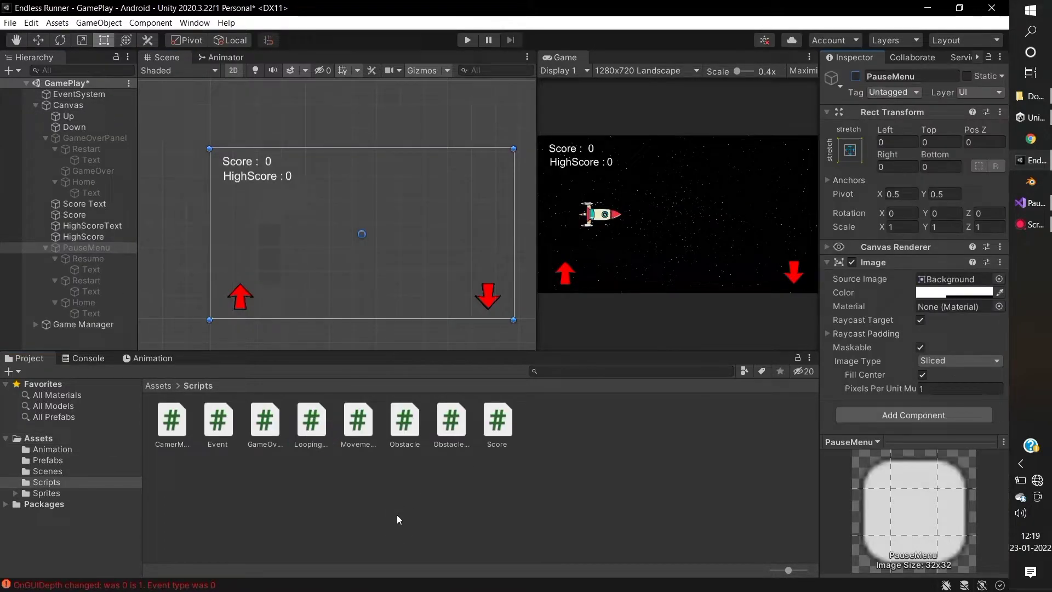
Step: Create a new C# script named Pause in the Scripts folder
{"action": "right_click", "coordinate": [398, 519]}
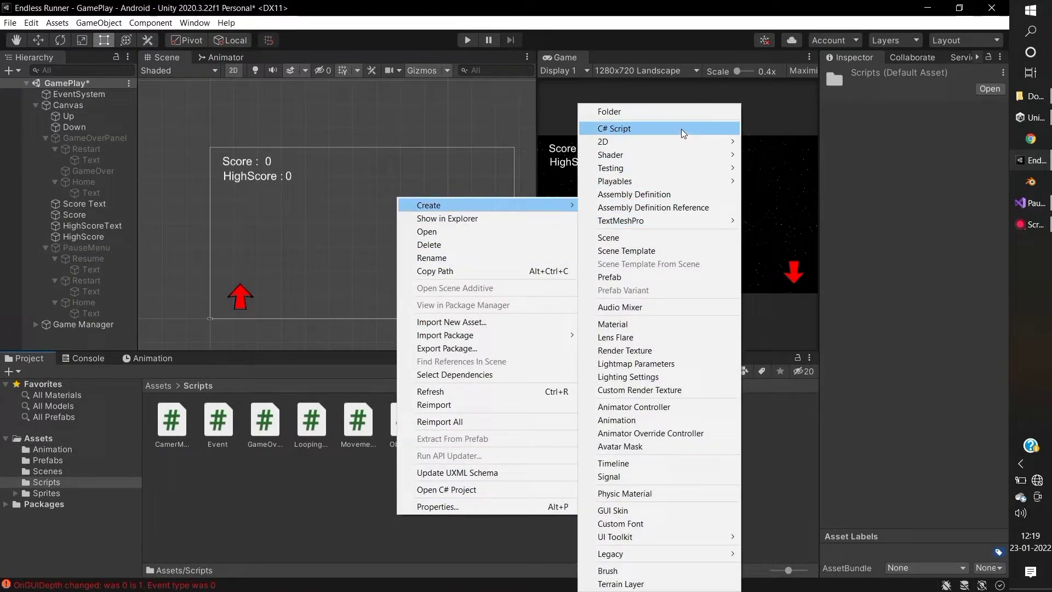
{"action": "left_click", "coordinate": [613, 128]}
{"action": "type", "text": "Paus"}
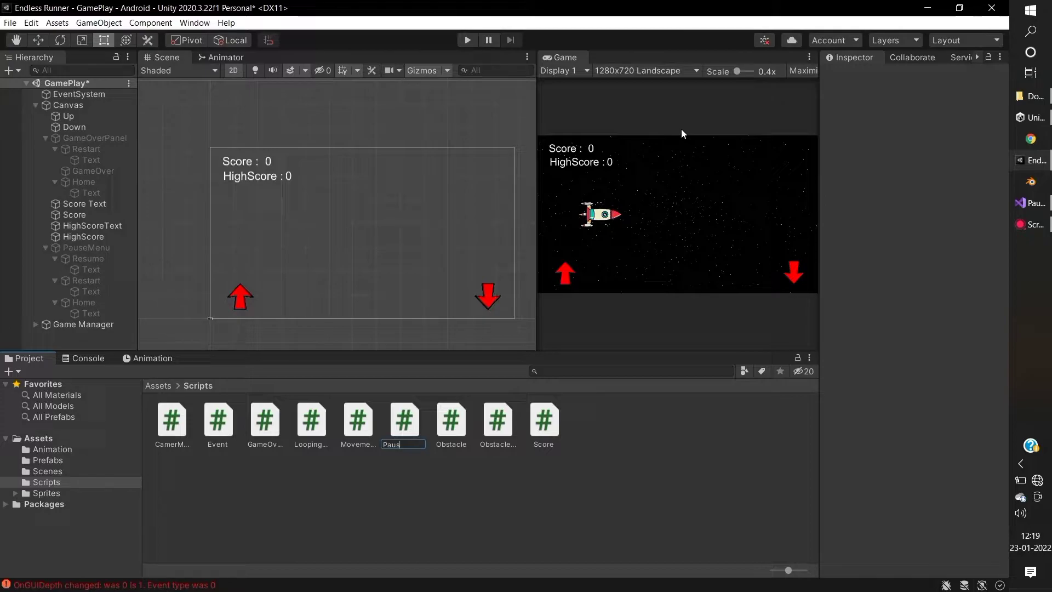
{"action": "type", "text": "e"}
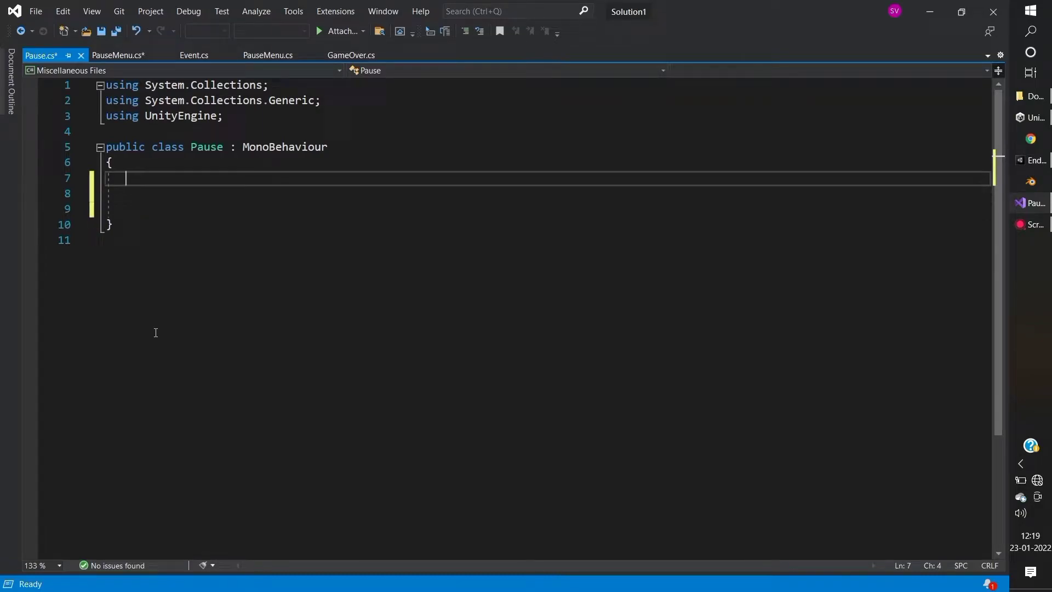
Step: Declare a [SerializeField] public GameObject field named pauseMenu
{"action": "type", "text": "[Seria"}
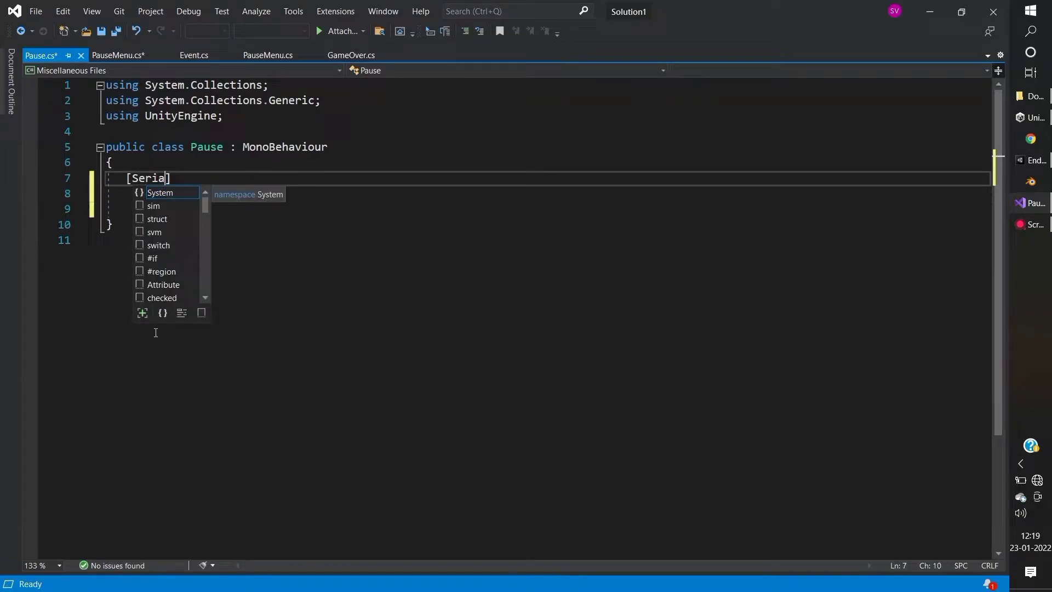
{"action": "type", "text": "lizeFi"}
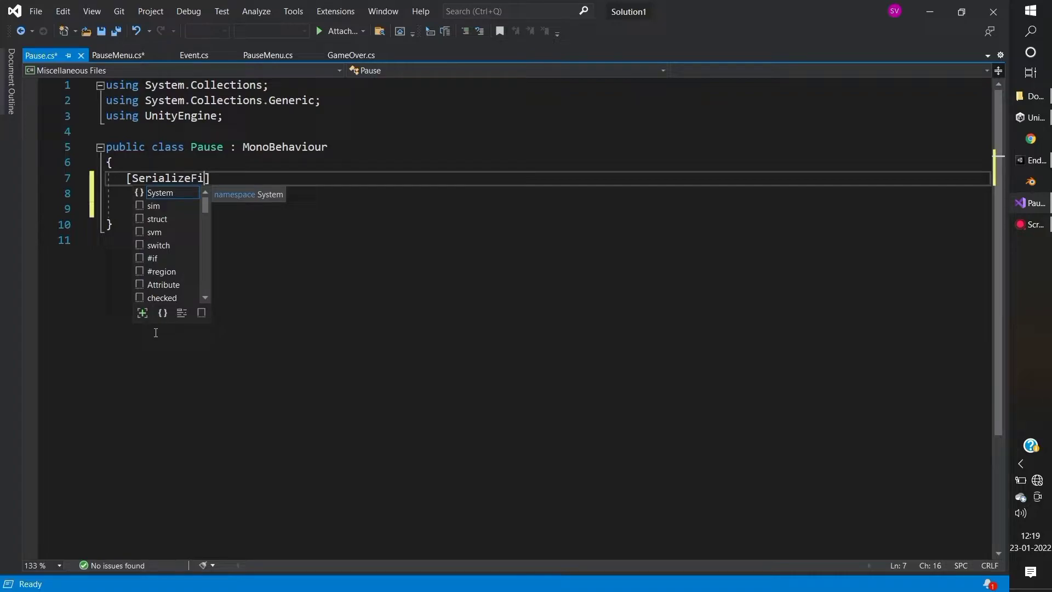
{"action": "type", "text": "ed] pub"}
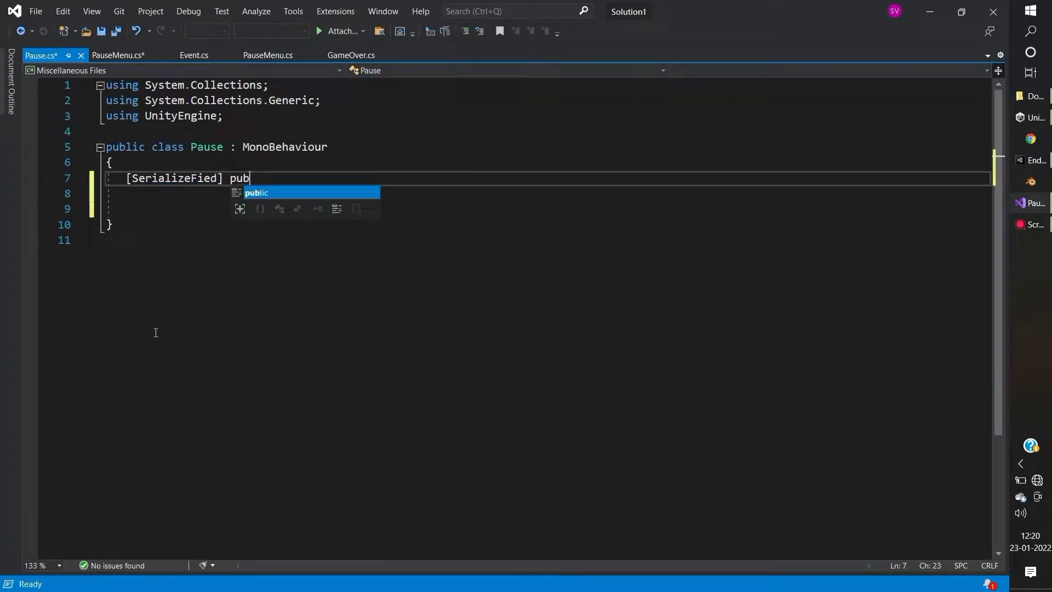
{"action": "type", "text": "lic GameObject"}
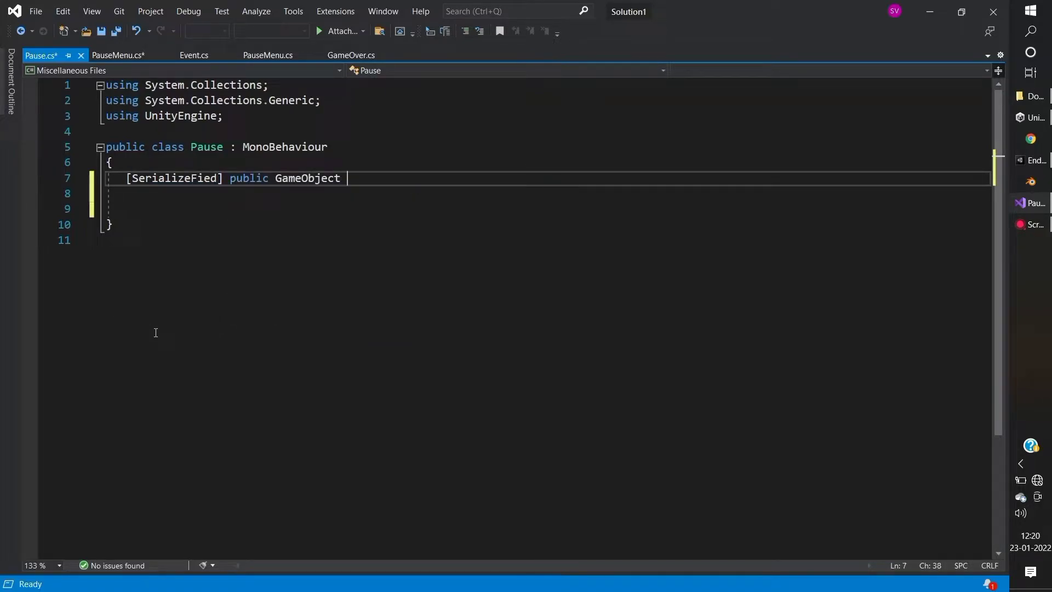
{"action": "type", "text": "pauseMenu;"}
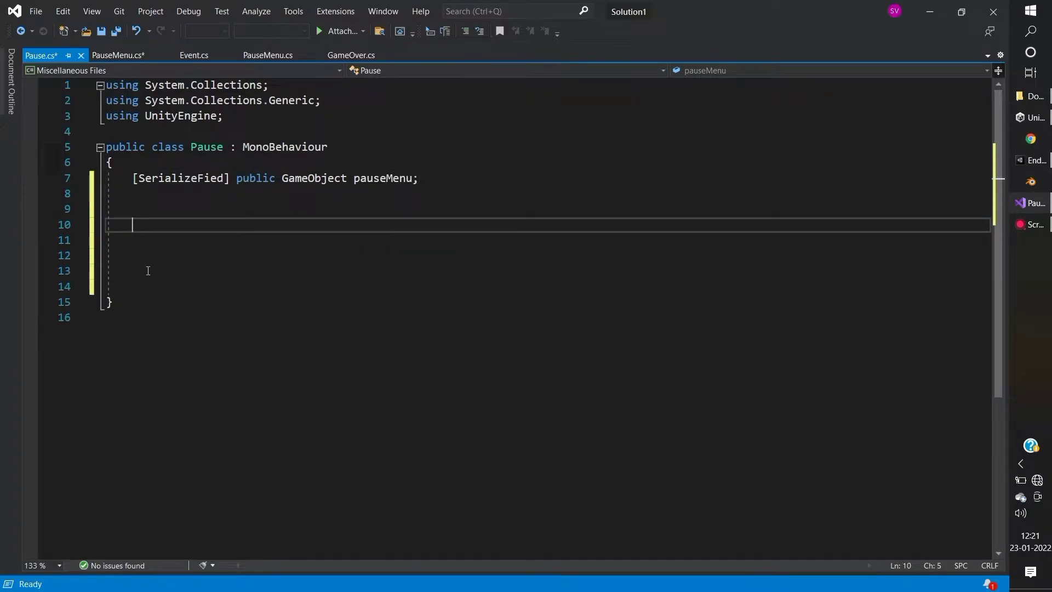
Step: Add a PauseMenu method calling pauseMenu.SetActive(true) and setting Time.timeScale to 0
{"action": "type", "text": "public void"}
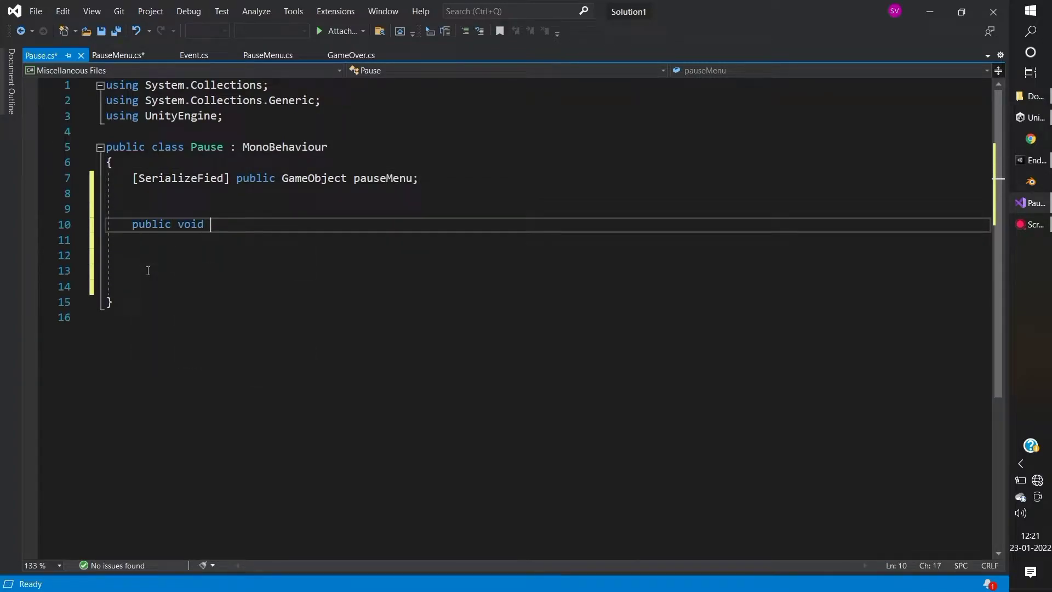
{"action": "type", "text": "PauseMenu("}
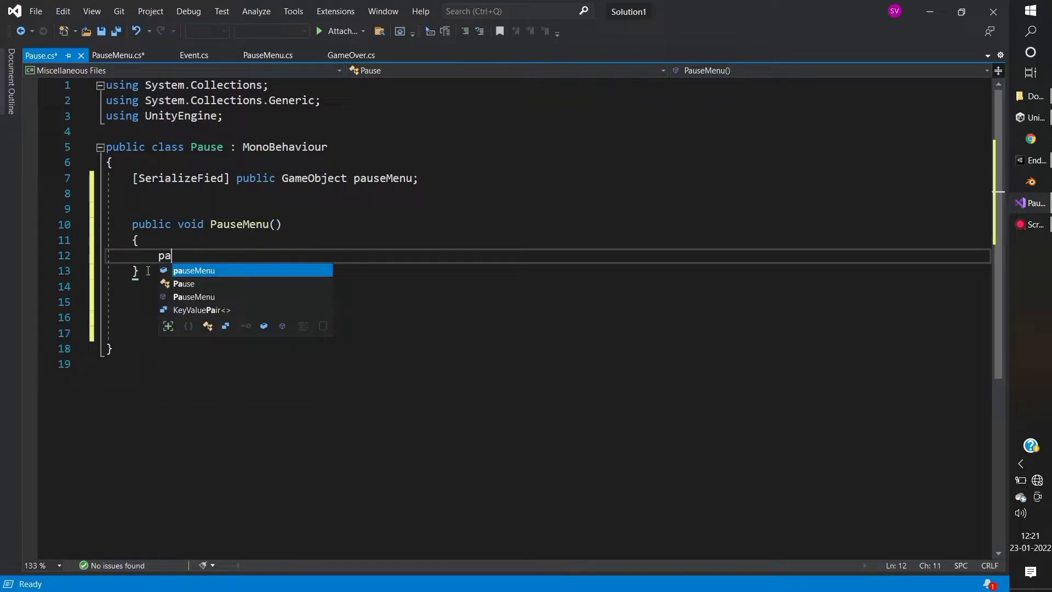
{"action": "type", "text": "useMenu."}
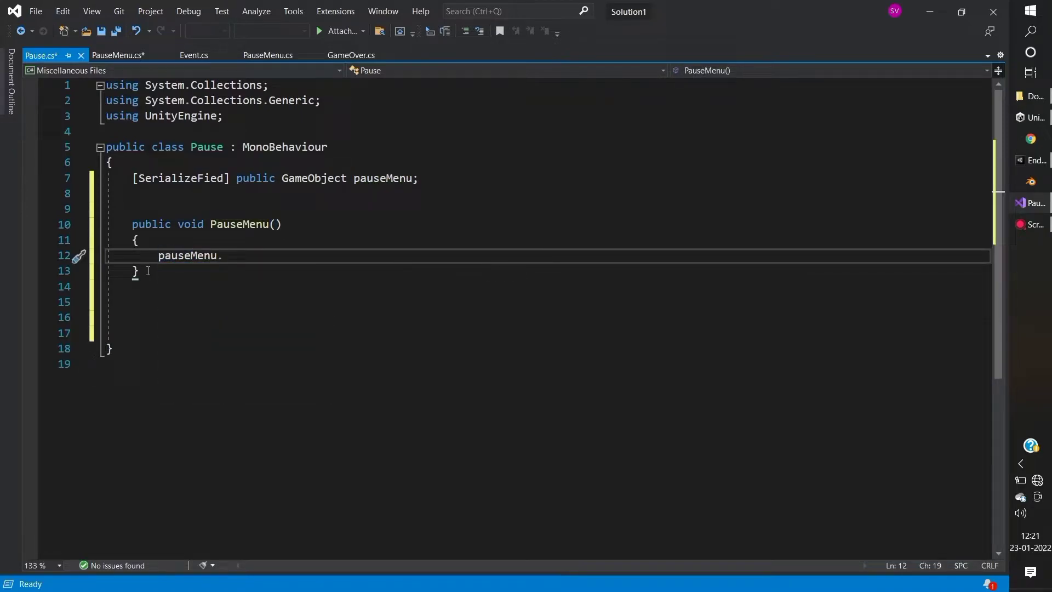
{"action": "type", "text": "SetActive("}
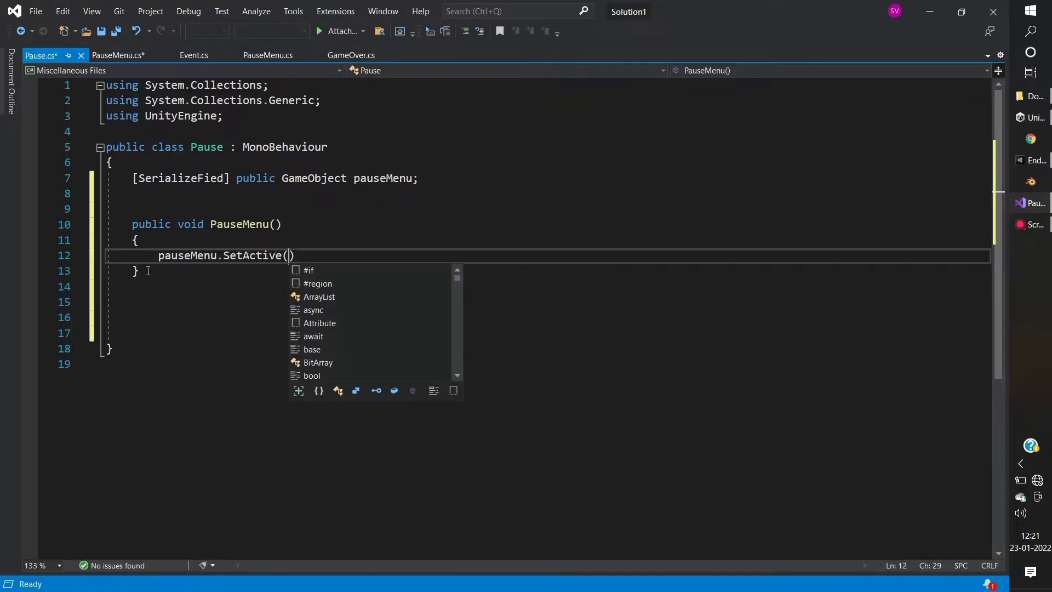
{"action": "type", "text": "ture);"}
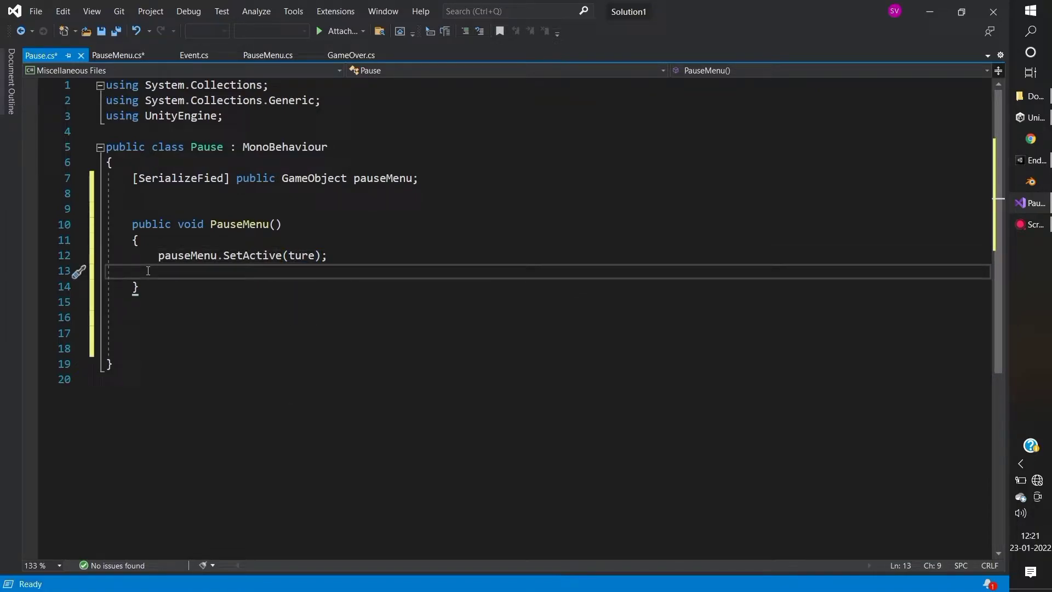
{"action": "type", "text": "Time."}
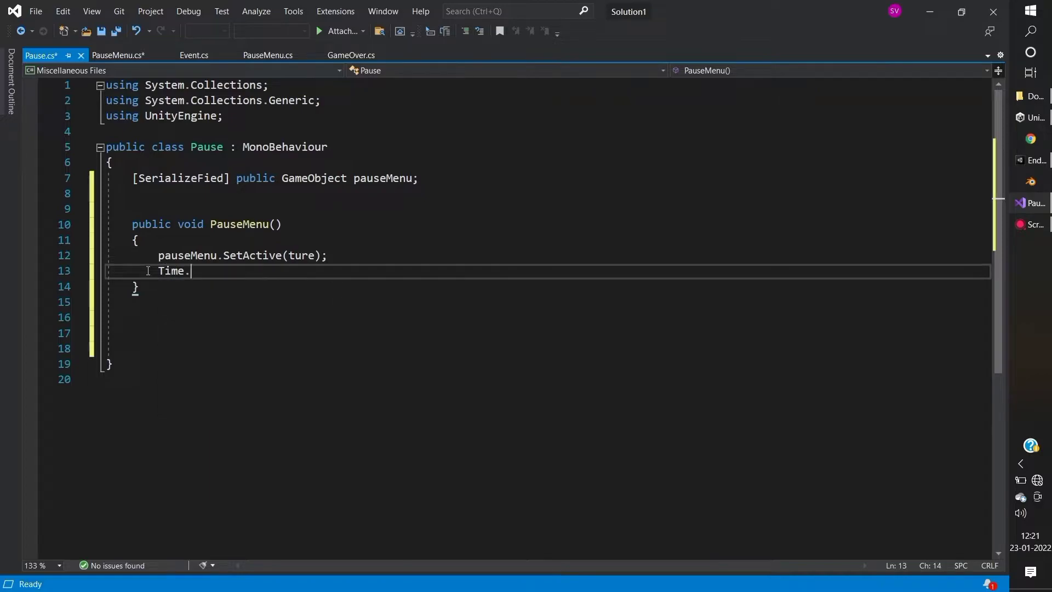
{"action": "type", "text": "timeScale="}
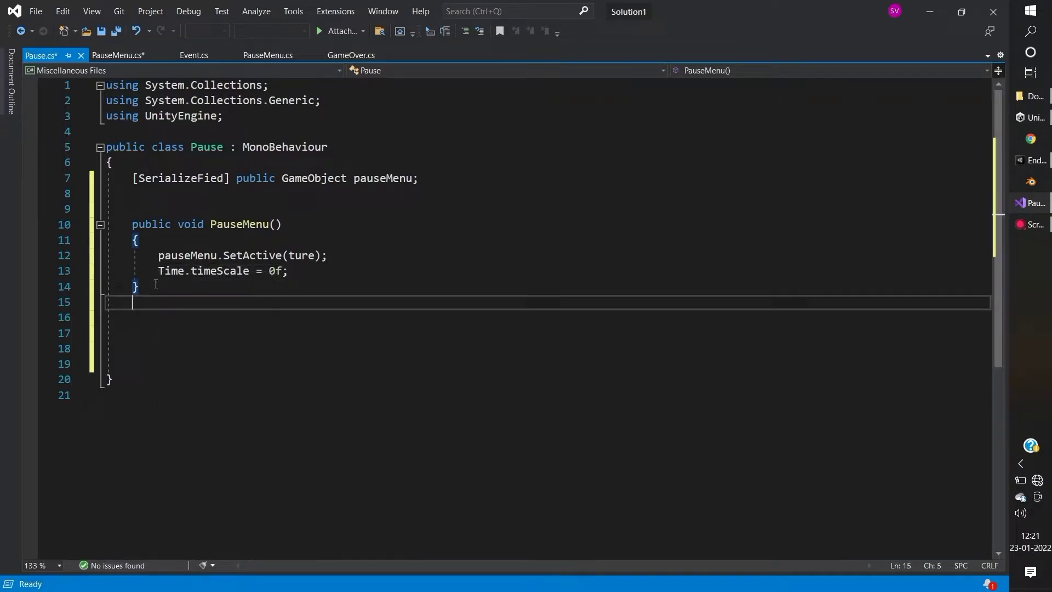
{"action": "type", "text": "public void Re"}
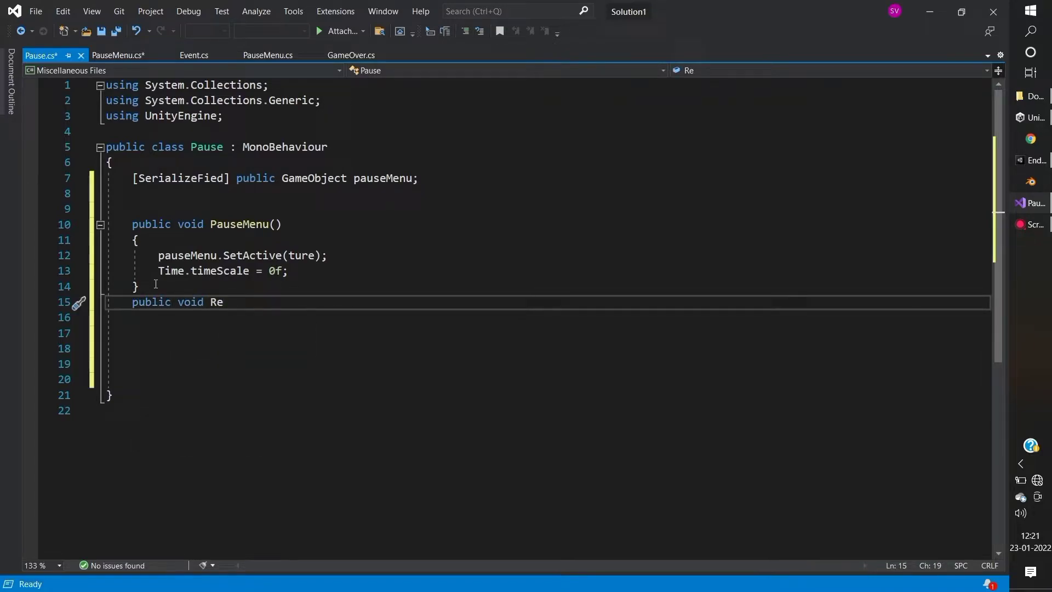
Step: Add a Resume method with pauseMenu.SetActive(false) and Time.timeScale = 1
{"action": "type", "text": "sume()"}
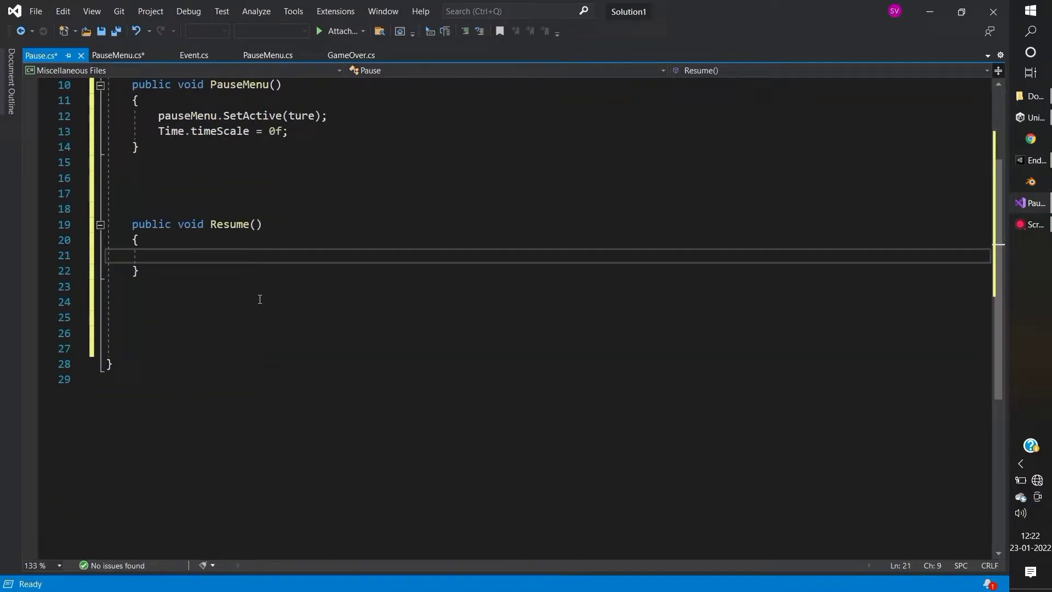
{"action": "type", "text": "pauseMenu"}
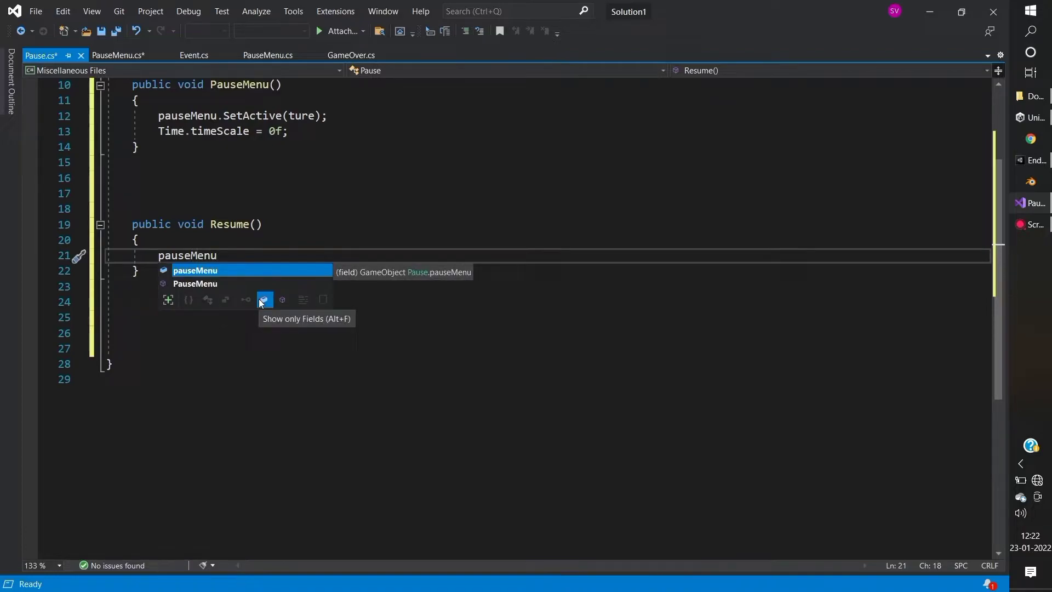
{"action": "type", "text": ".SetActive"}
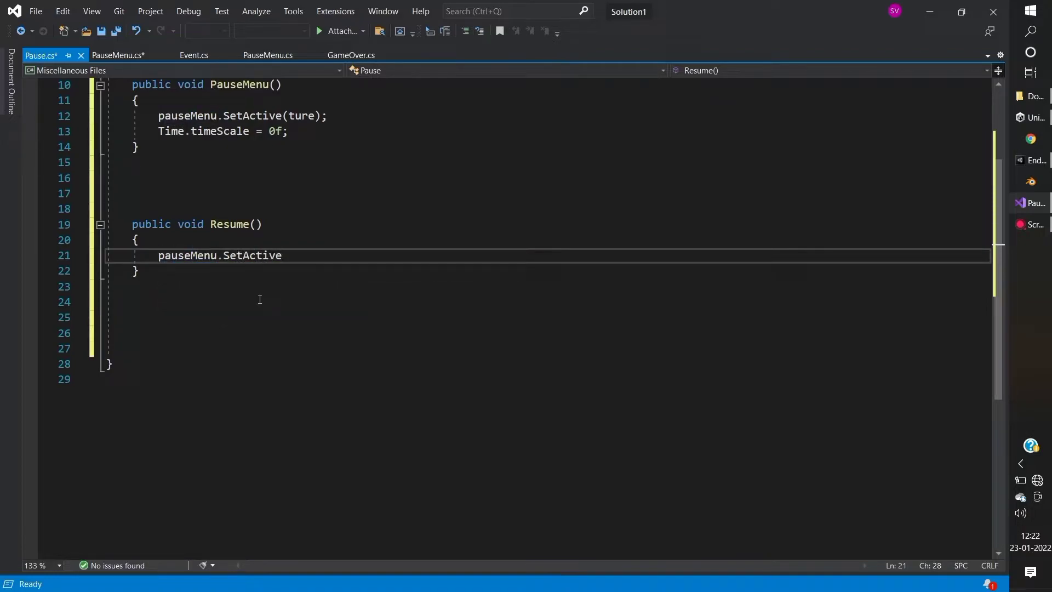
{"action": "type", "text": "(false);"}
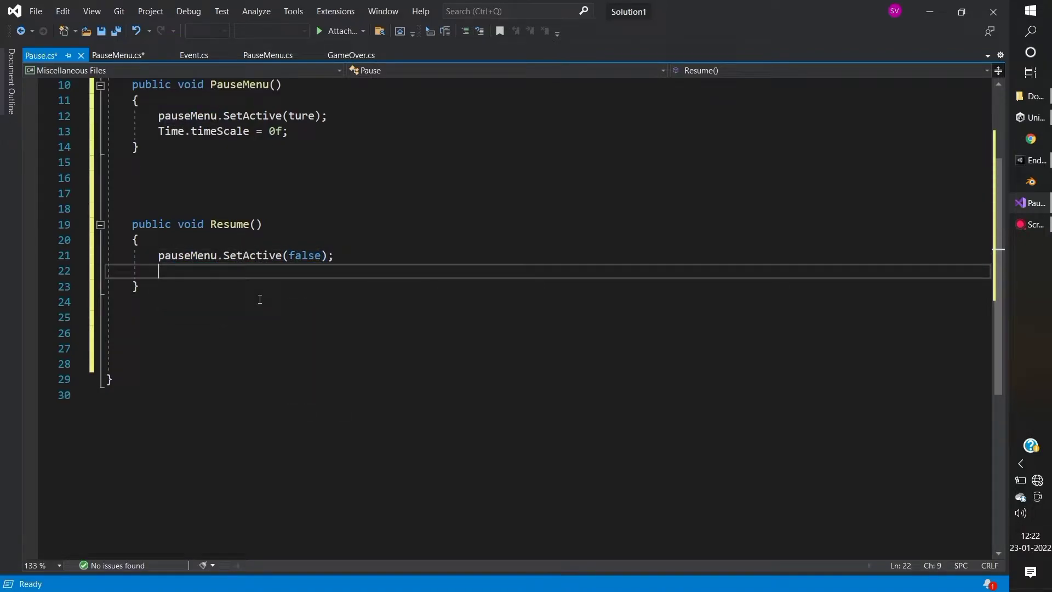
{"action": "type", "text": "Time.timeS"}
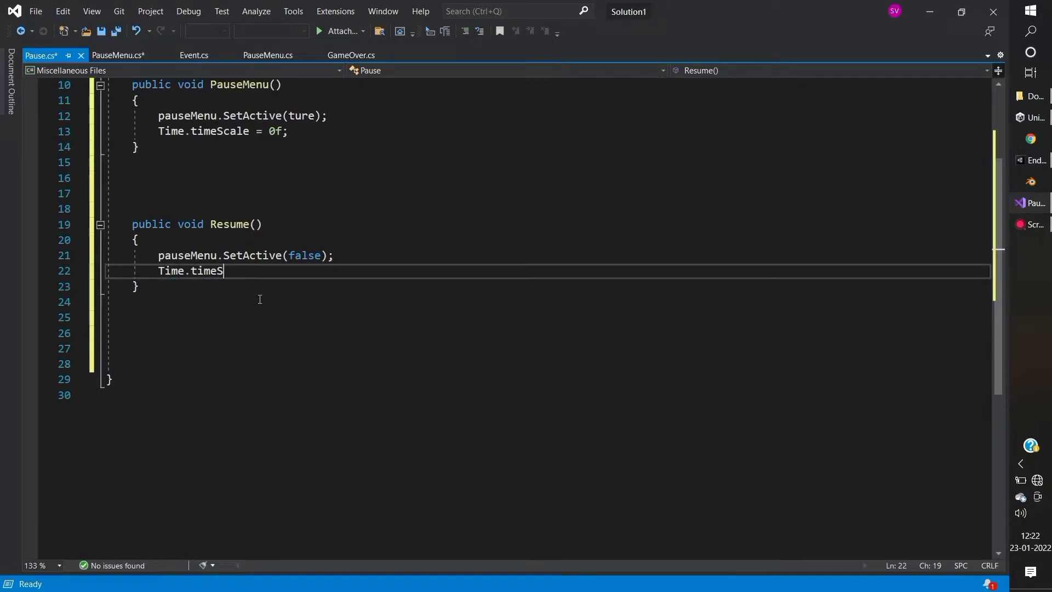
{"action": "type", "text": "cale=1"}
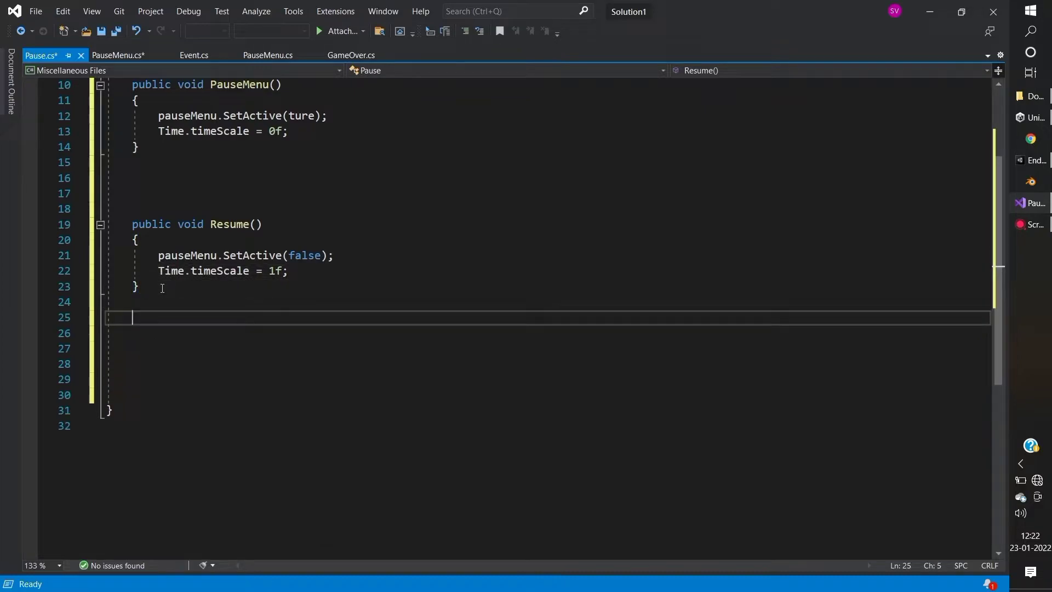
Step: Add a Home method setting Time.timeScale to 1 and loading the Home scene
{"action": "type", "text": "publis"}
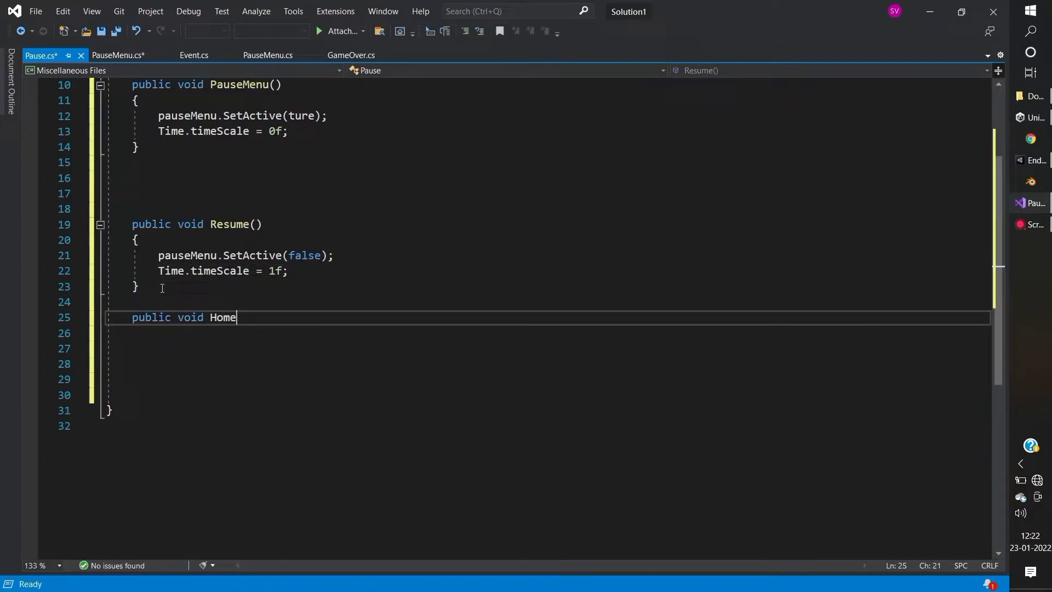
{"action": "type", "text": "()"}
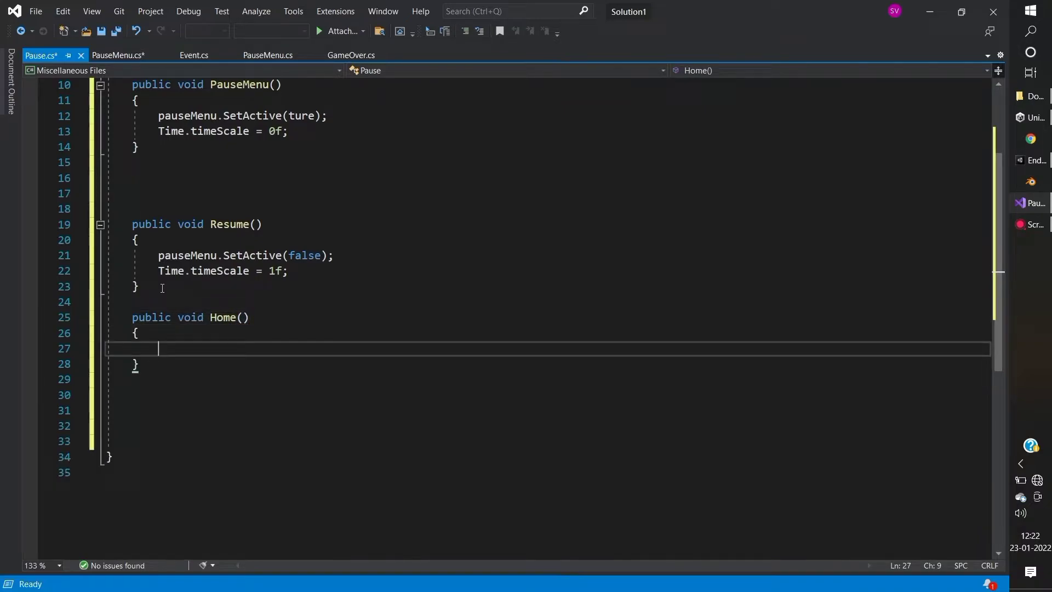
{"action": "type", "text": "Time."}
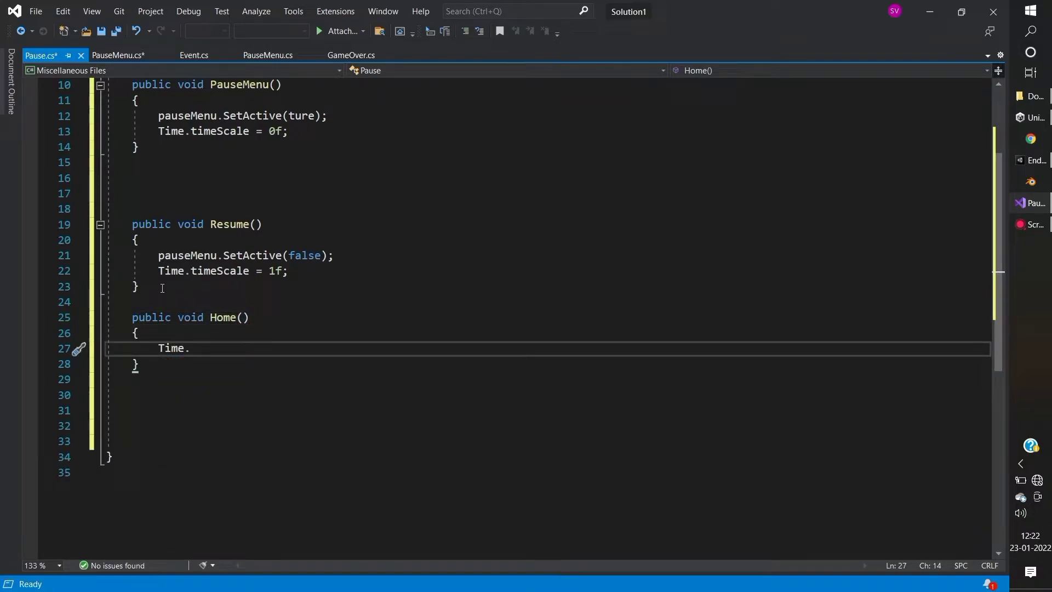
{"action": "type", "text": "timeScale=1"}
{"action": "type", "text": "Scene"}
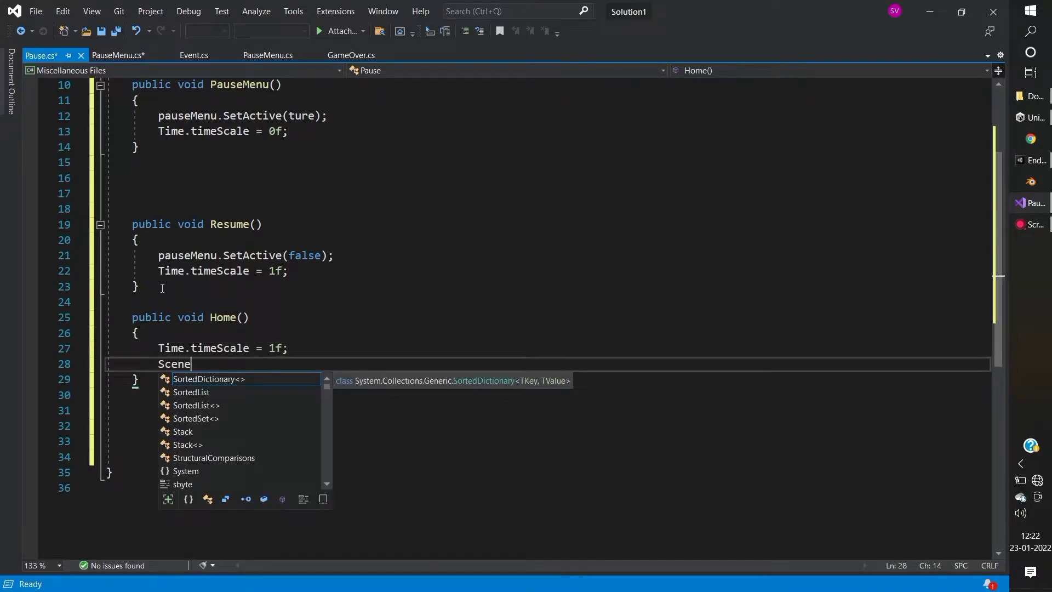
{"action": "type", "text": "Manager"}
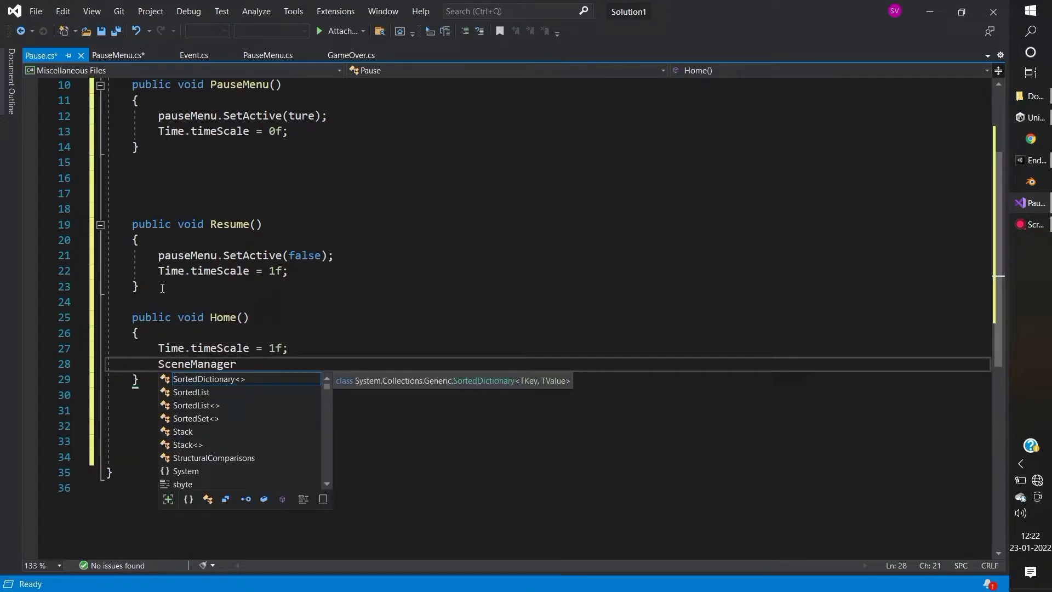
{"action": "type", "text": ".LoadScene"}
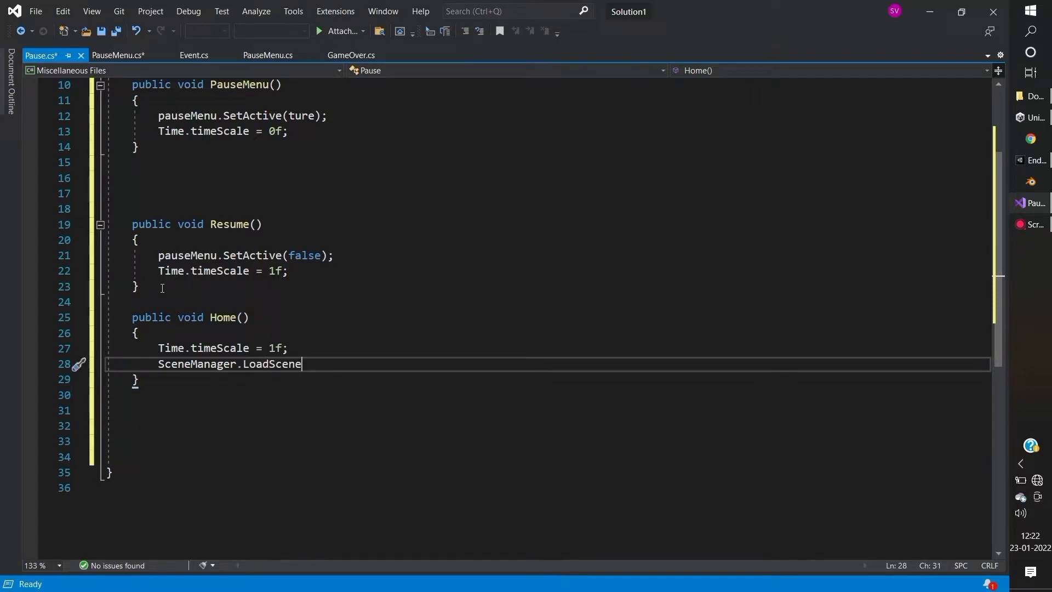
{"action": "type", "text": "(\"H\")"}
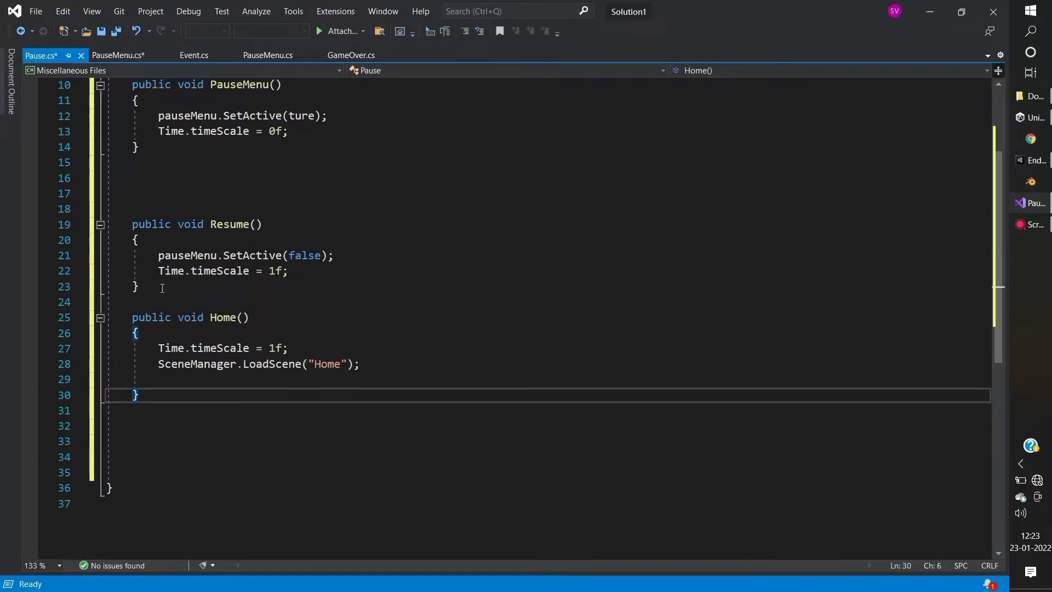
{"action": "type", "text": "public void"}
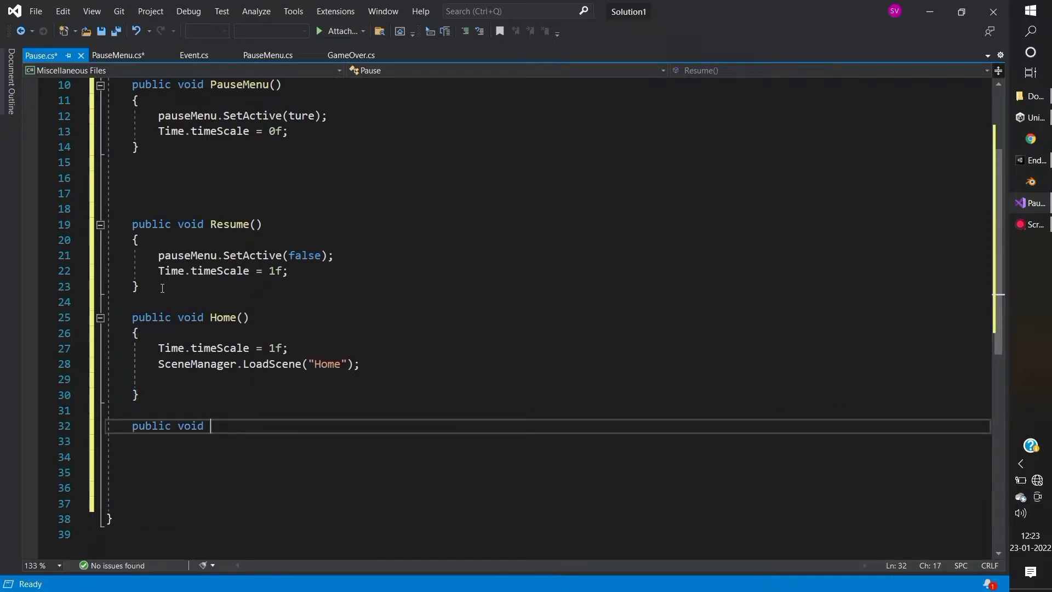
Step: Write a Restart method loading the GamePlay scene, then save the script
{"action": "type", "text": "Restart()"}
{"action": "left_click", "coordinate": [548, 457]}
{"action": "type", "text": "Time.timeScale=1f"}
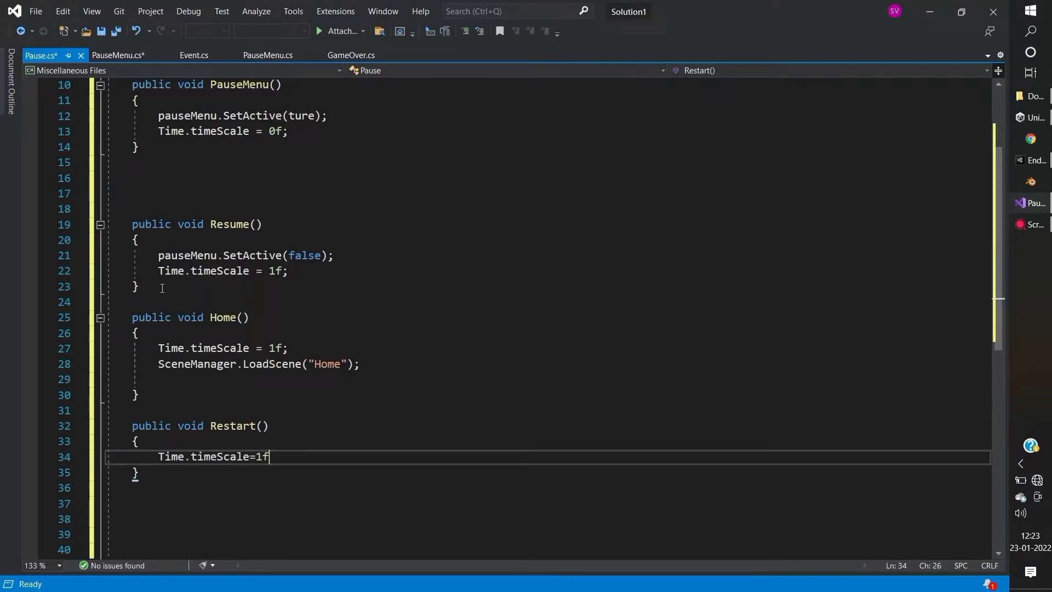
{"action": "type", "text": "SceneManager.LoadScene"}
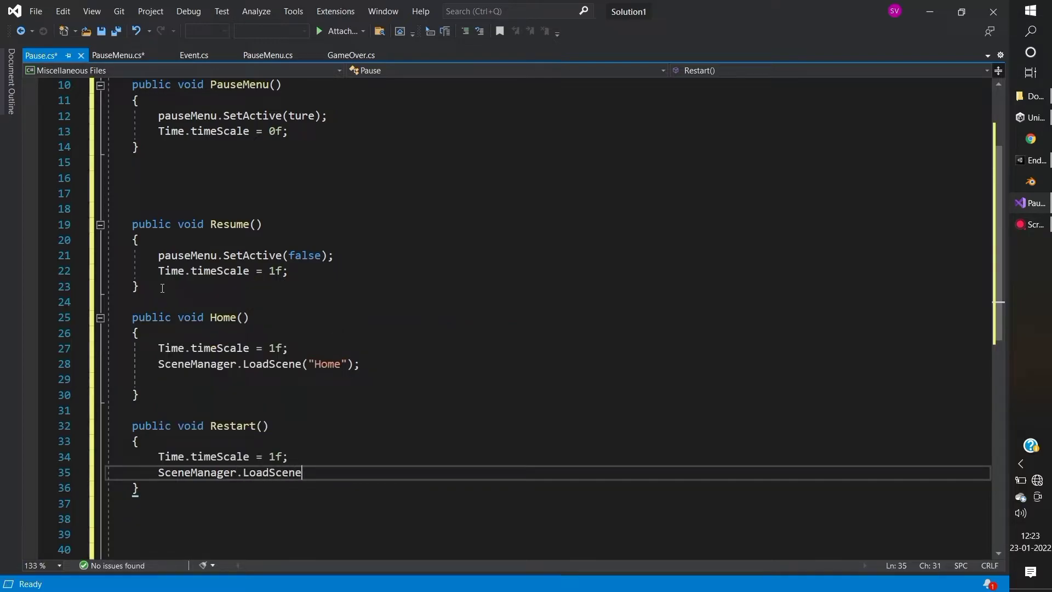
{"action": "type", "text": "(\"\");"}
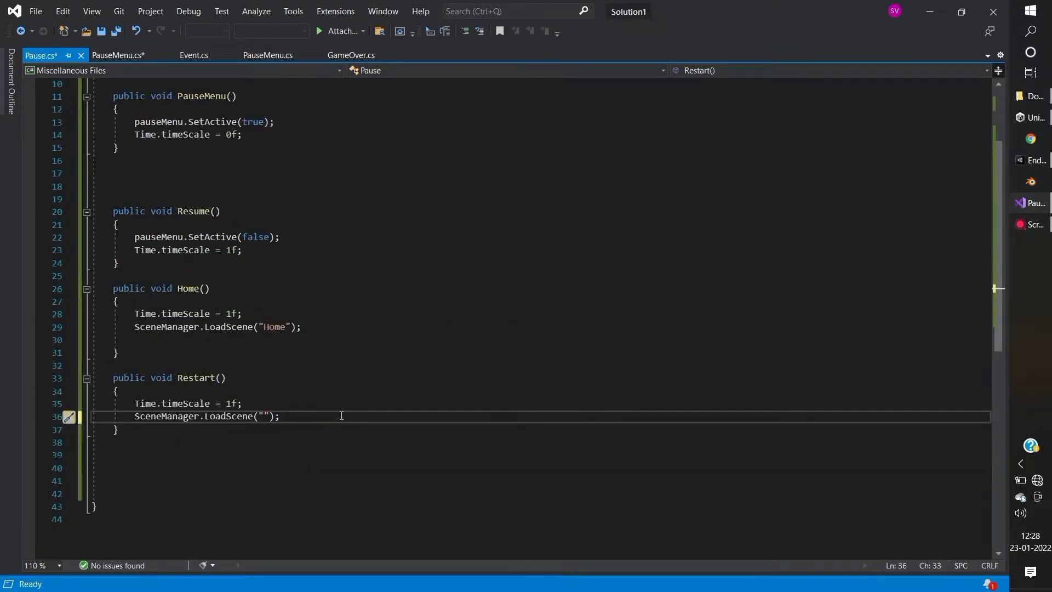
{"action": "type", "text": "GamePlay"}
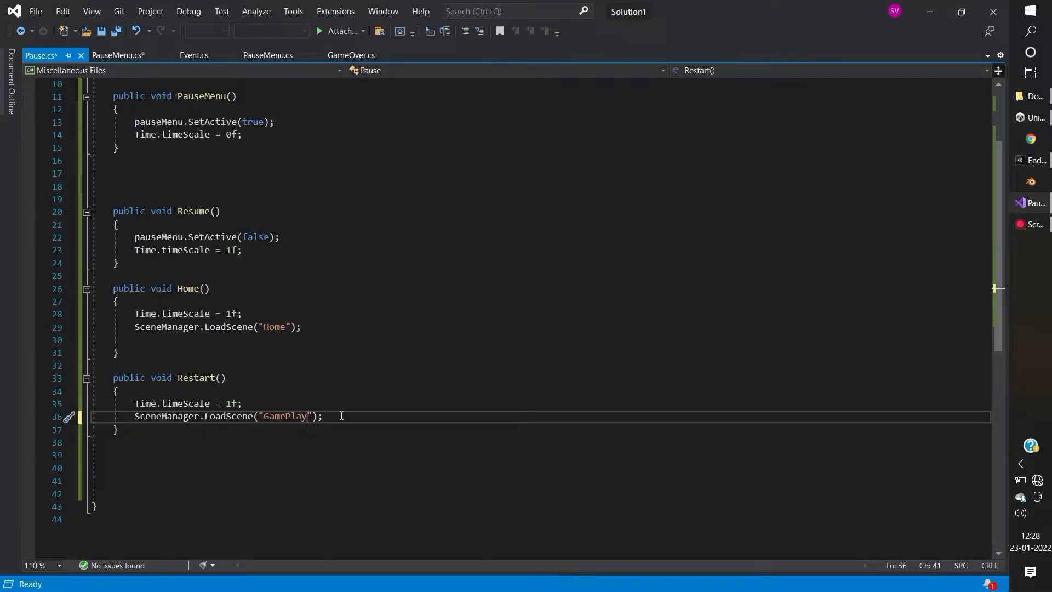
{"action": "key", "text": "Ctrl+S"}
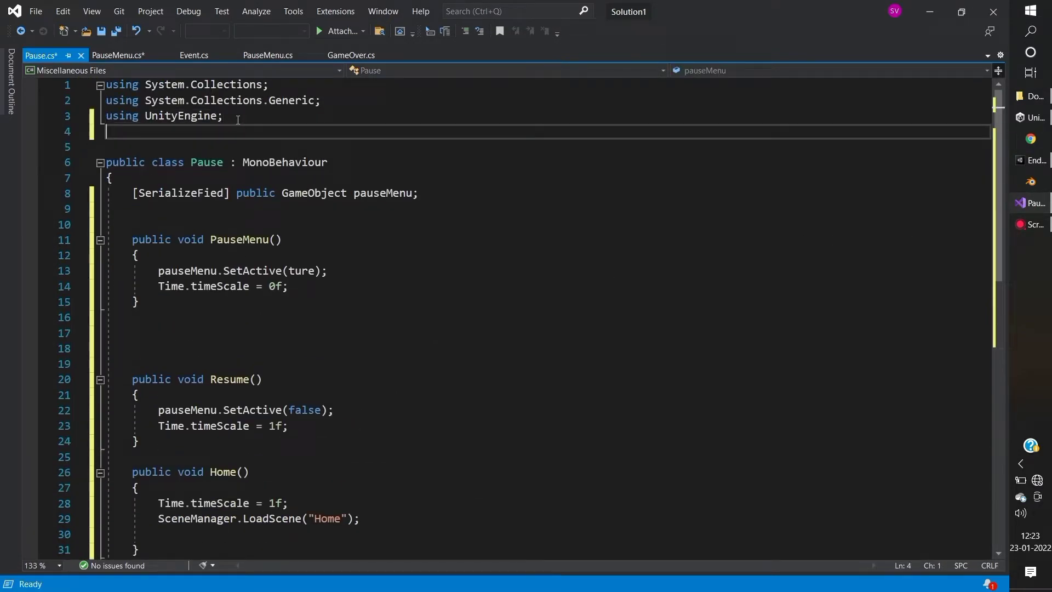
Step: Add 'using UnityEngine.SceneManagement;' to the top of the Pause script
{"action": "type", "text": "using UnityEngine.SceneMa"}
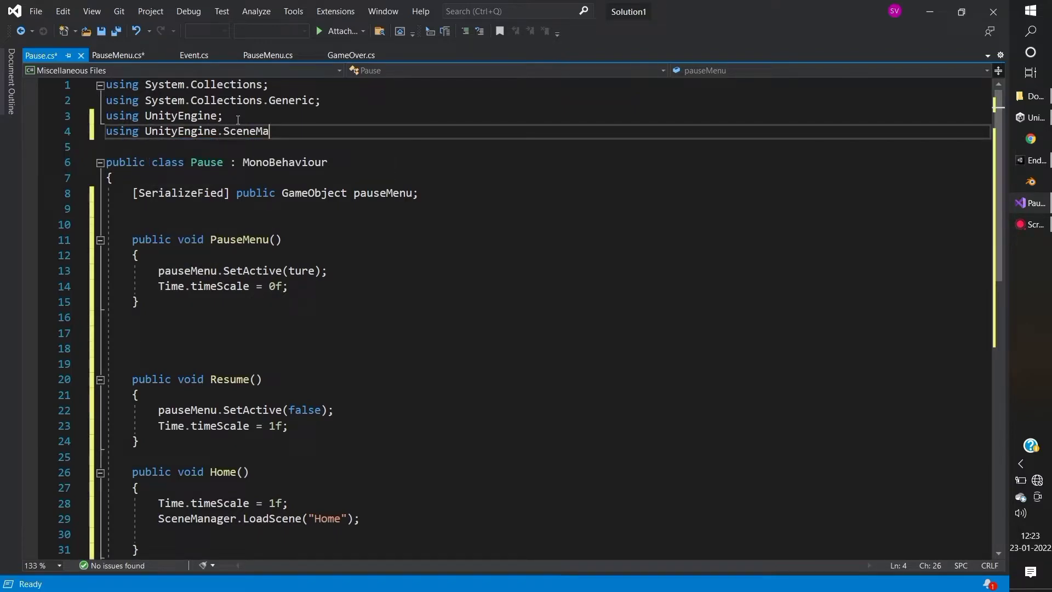
{"action": "type", "text": "nagement;"}
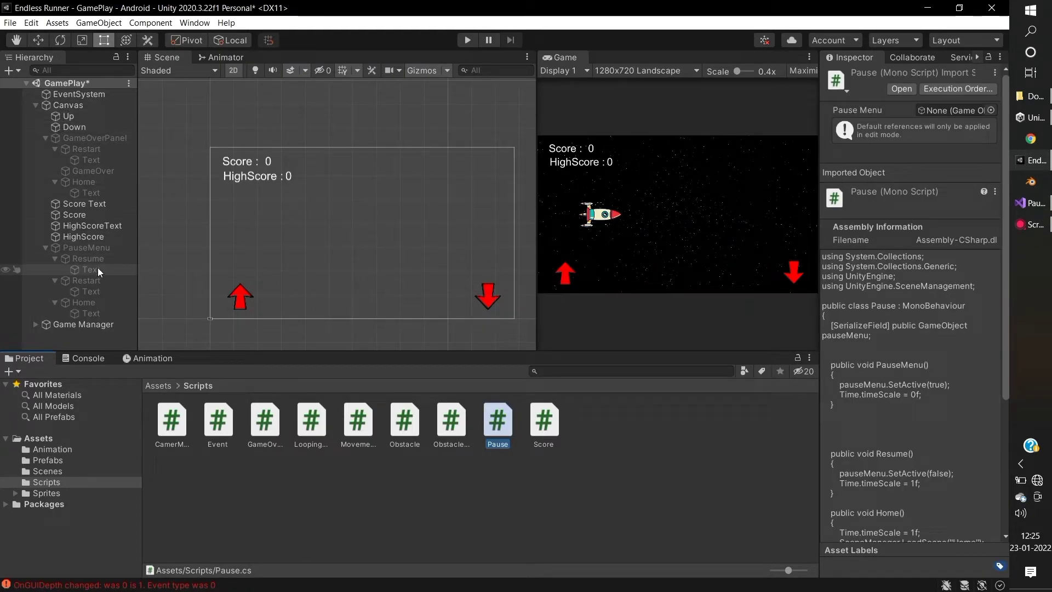
Step: Select Game Manager and drag PauseMenu into the Pause script's Pause Menu slot
{"action": "left_click", "coordinate": [83, 325]}
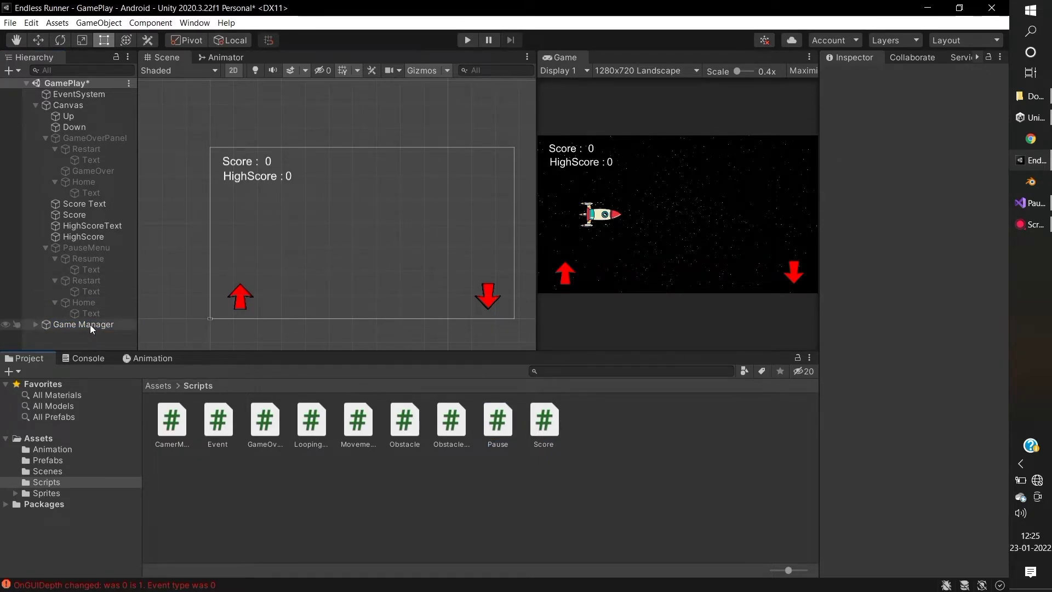
{"action": "left_click", "coordinate": [83, 324]}
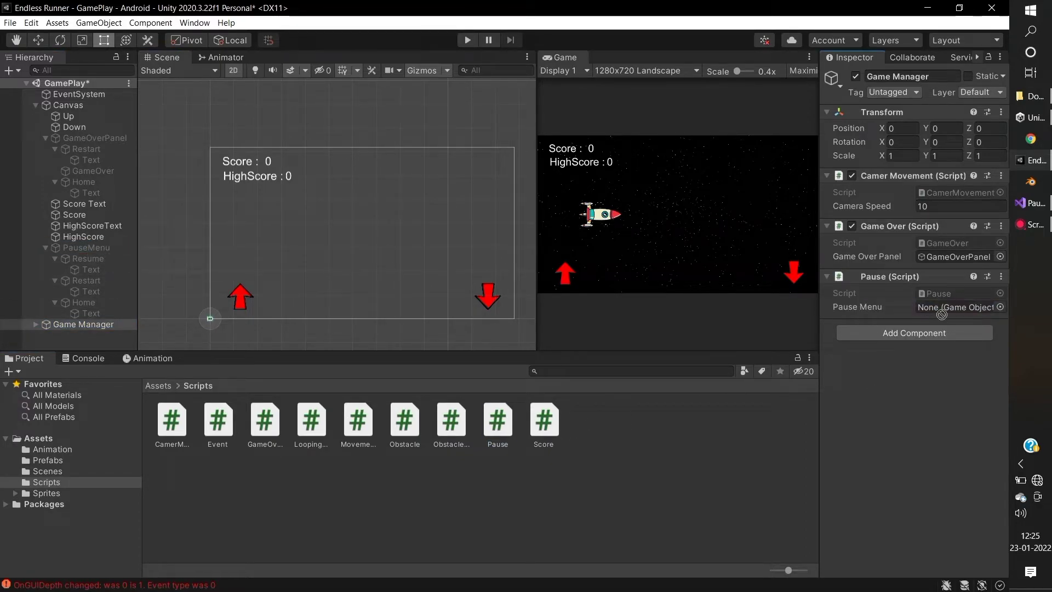
{"action": "left_click_drag", "start_coordinate": [85, 248], "coordinate": [960, 306]}
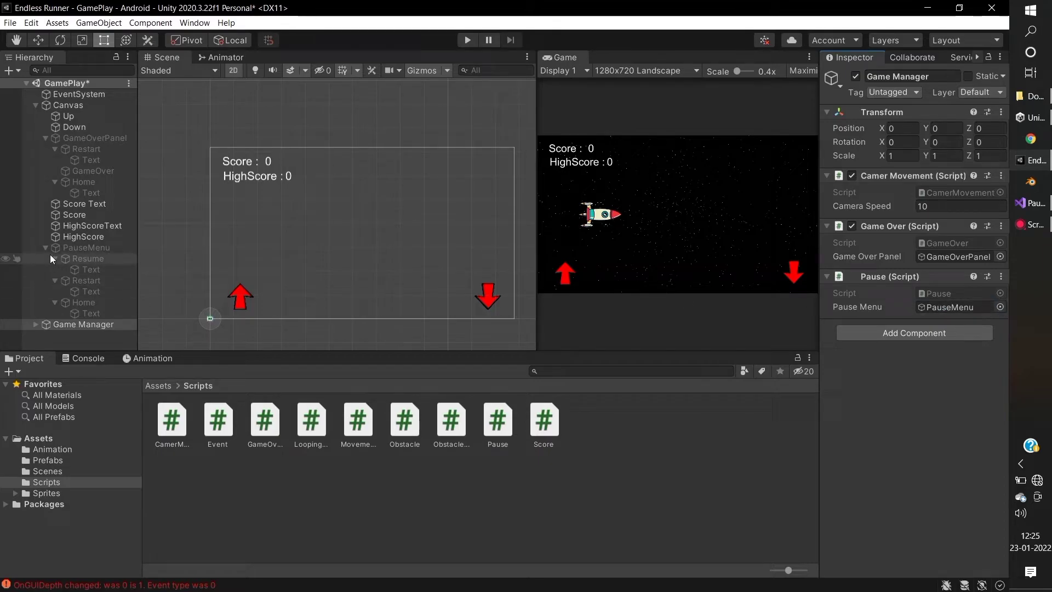
{"action": "right_click", "coordinate": [68, 104]}
{"action": "type", "text": "Pause Button"}
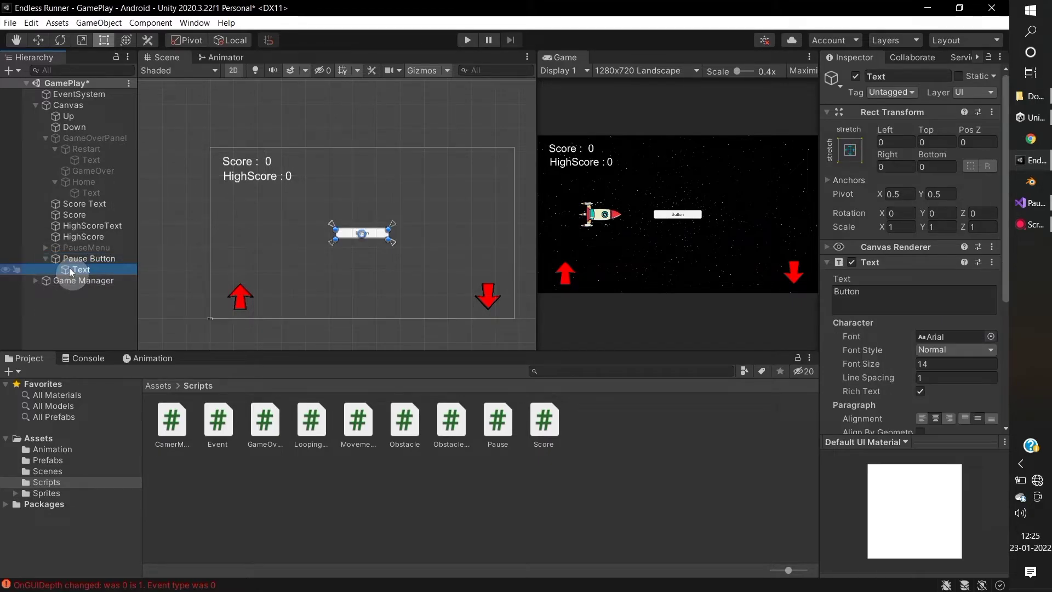
Step: Delete the pause button's Text child and set its Width and Height to 50
{"action": "left_click", "coordinate": [89, 258]}
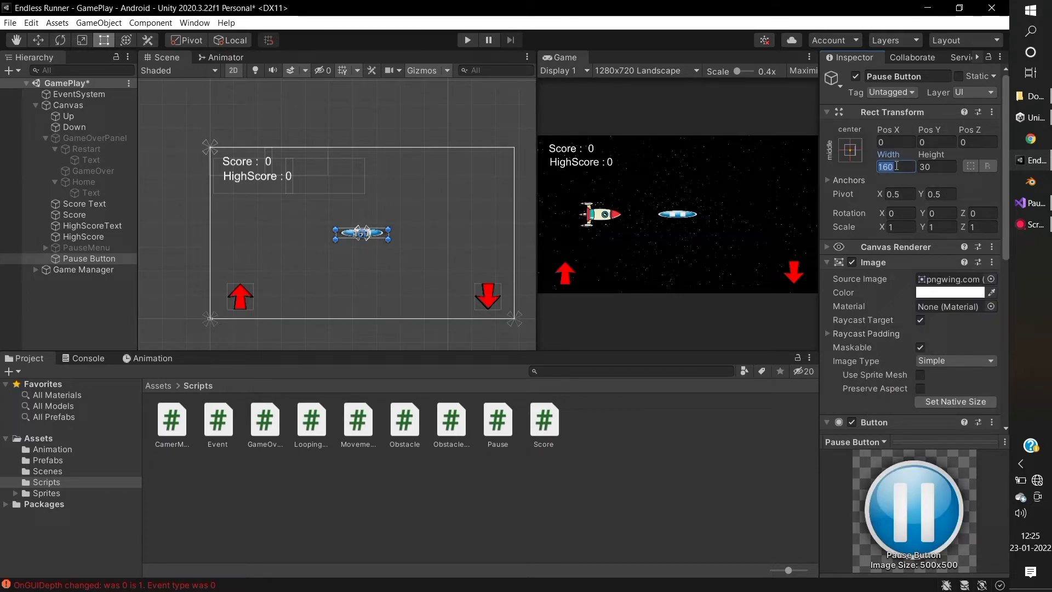
{"action": "type", "text": "50"}
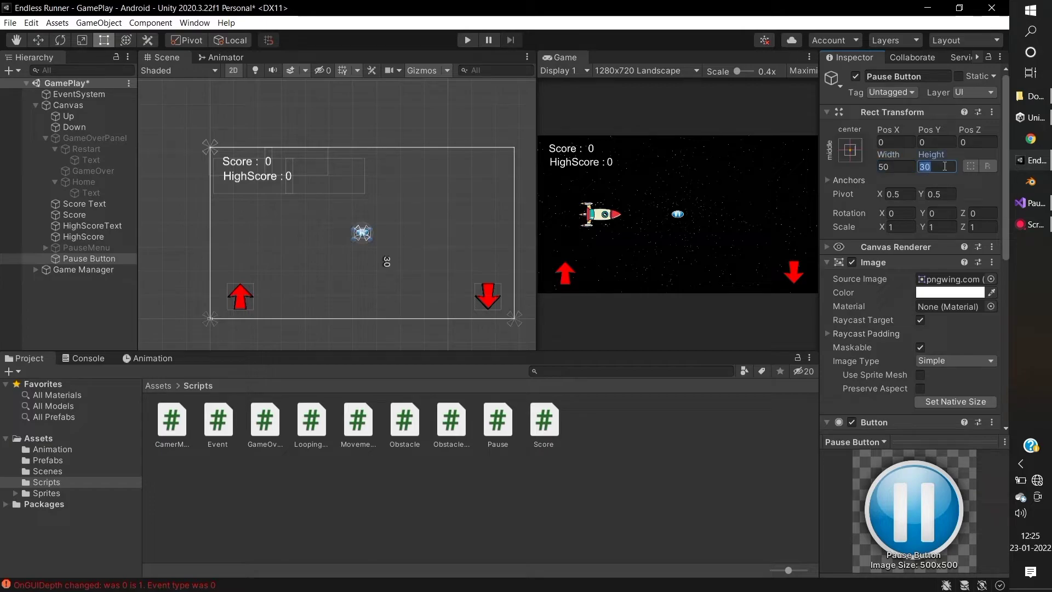
{"action": "type", "text": "50"}
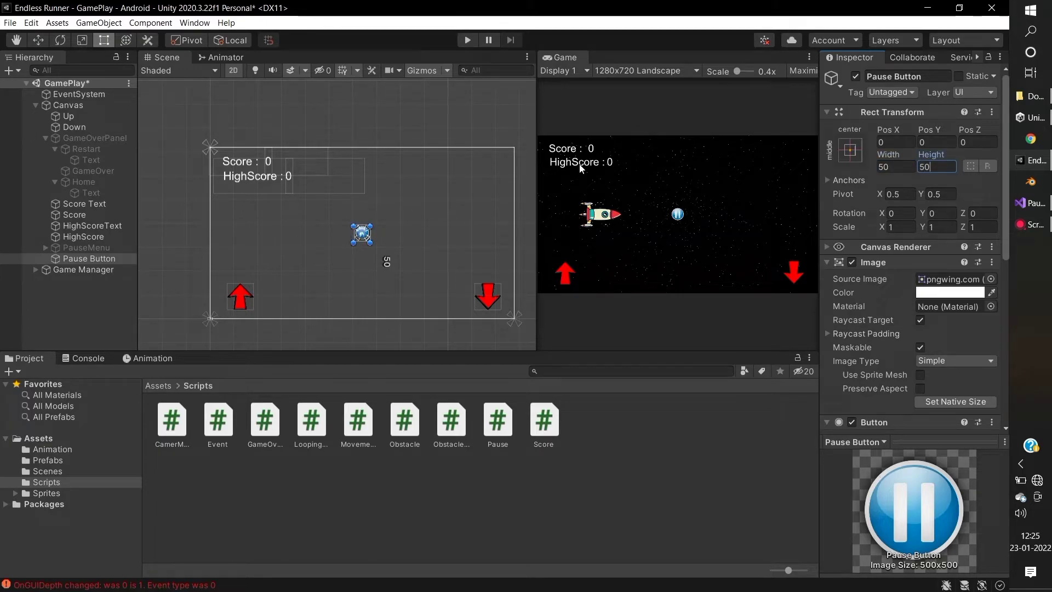
Step: Apply the top-right anchor preset and drag the pause button into the top-right corner
{"action": "left_click", "coordinate": [850, 151]}
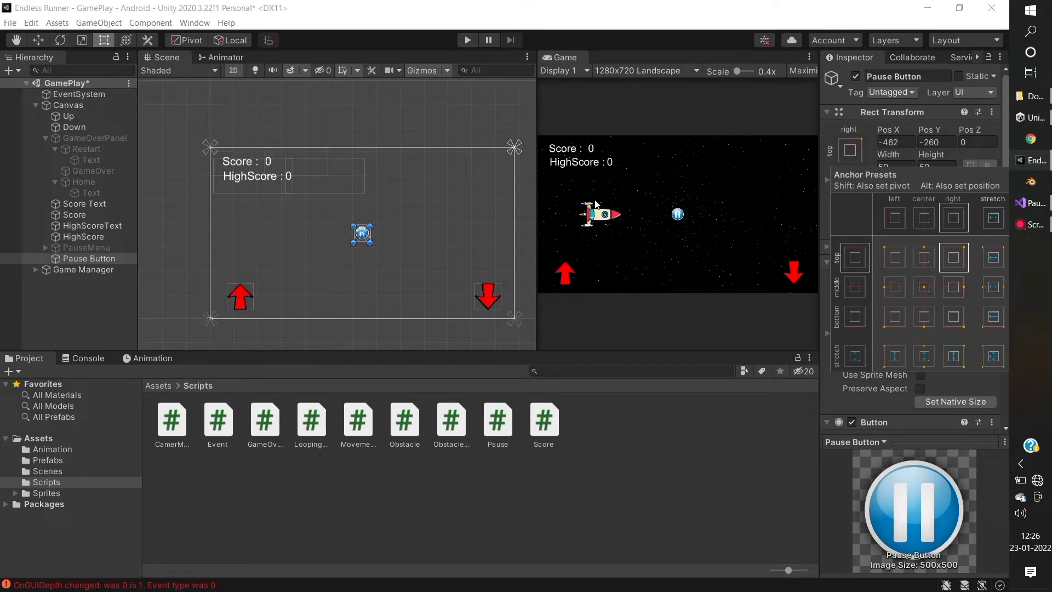
{"action": "left_click_drag", "start_coordinate": [360, 233], "coordinate": [411, 201]}
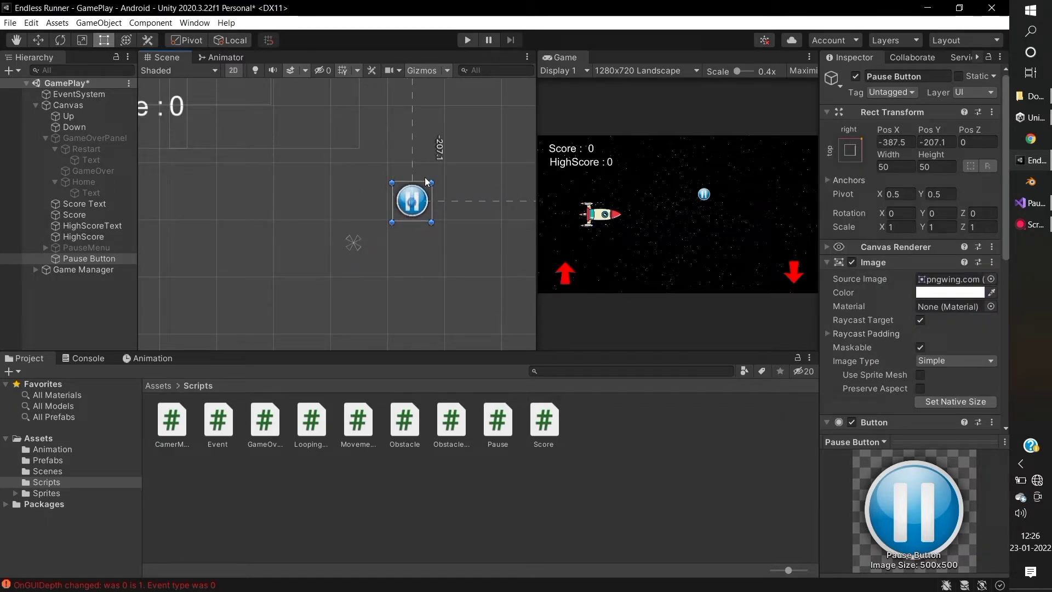
{"action": "left_click_drag", "start_coordinate": [412, 200], "coordinate": [344, 213]}
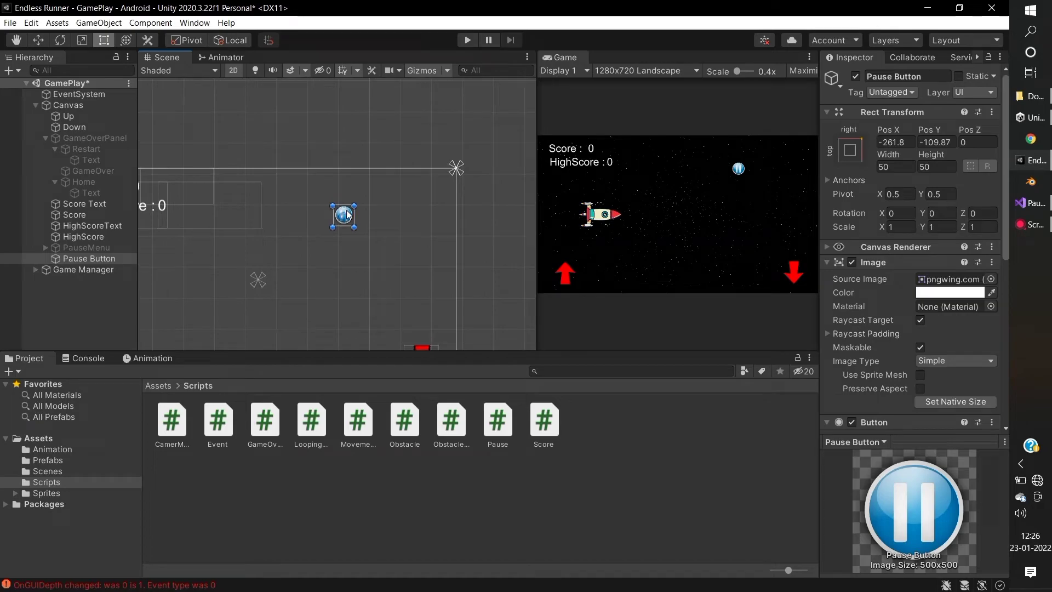
{"action": "left_click_drag", "start_coordinate": [343, 215], "coordinate": [433, 187]}
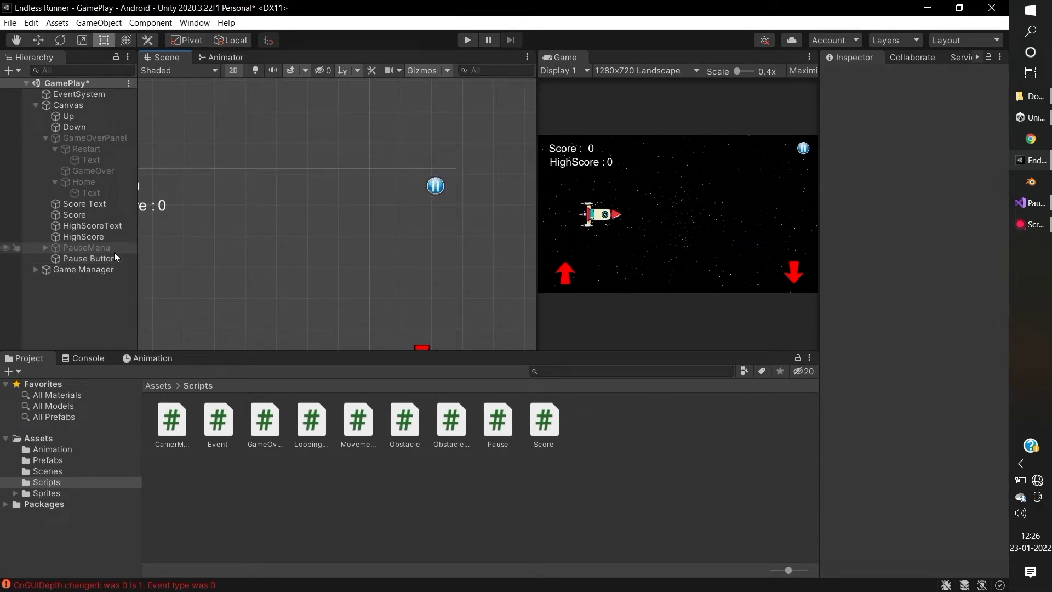
{"action": "left_click", "coordinate": [89, 258]}
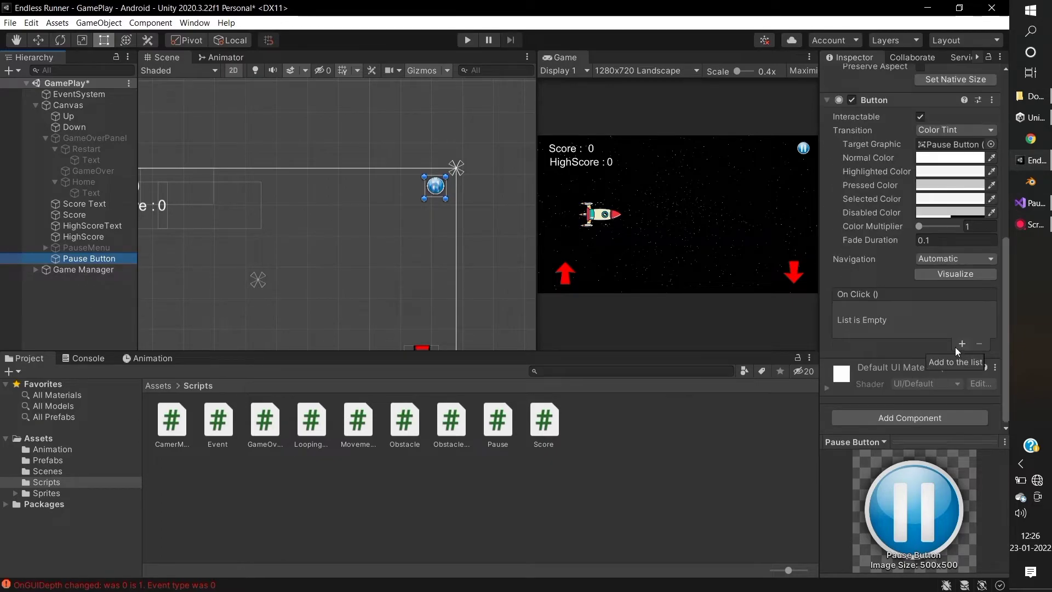
Step: Add a Pause Button On Click entry calling the Pause script's PauseMenu() function
{"action": "left_click", "coordinate": [961, 344]}
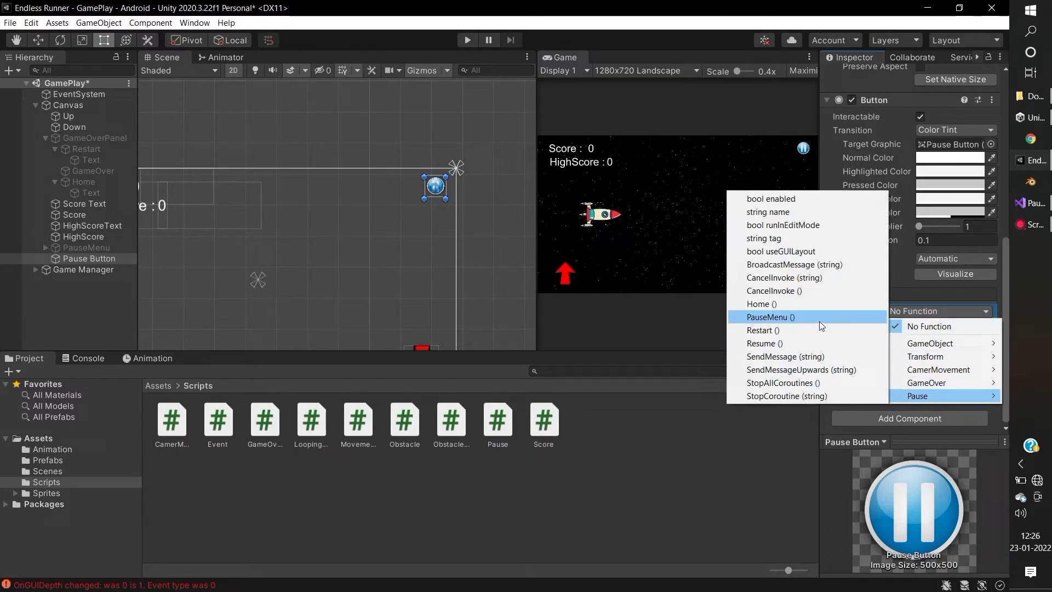
{"action": "left_click", "coordinate": [770, 317]}
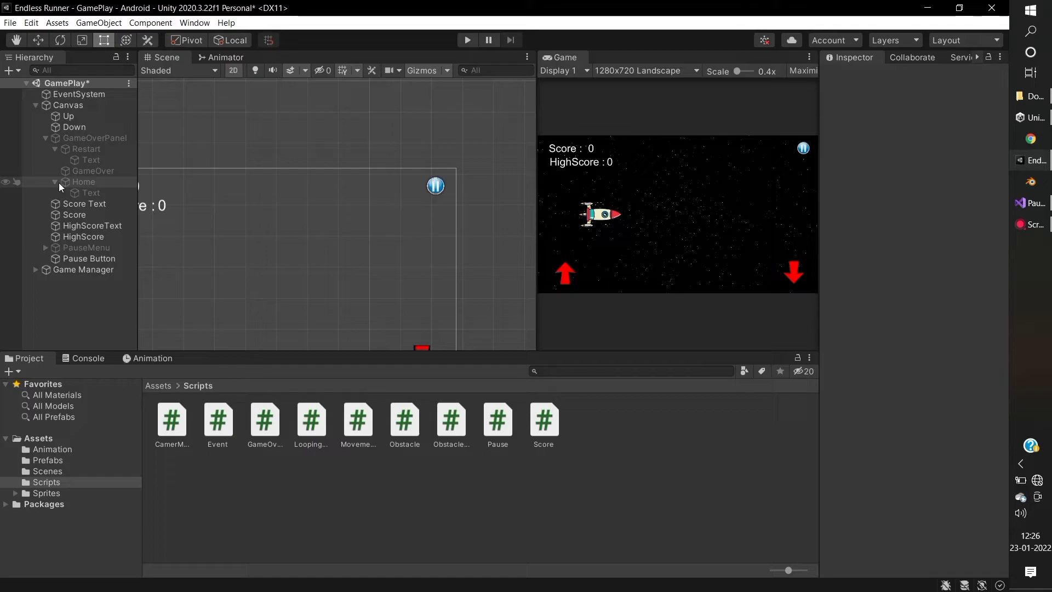
Step: Give the Resume button an On Click entry targeting Game Manager with Pause.Resume
{"action": "left_click", "coordinate": [44, 138]}
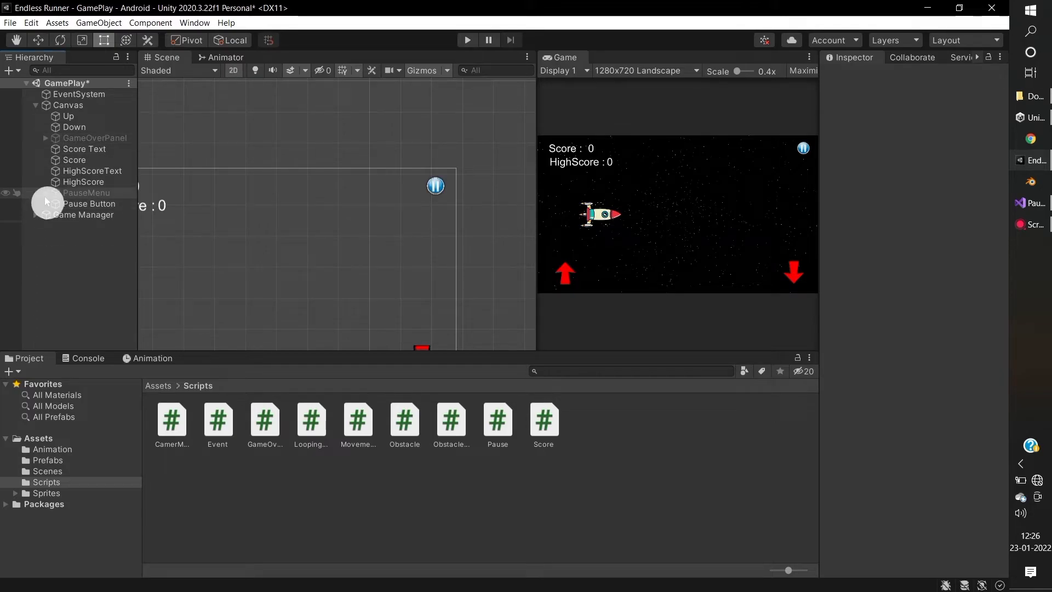
{"action": "left_click", "coordinate": [44, 193]}
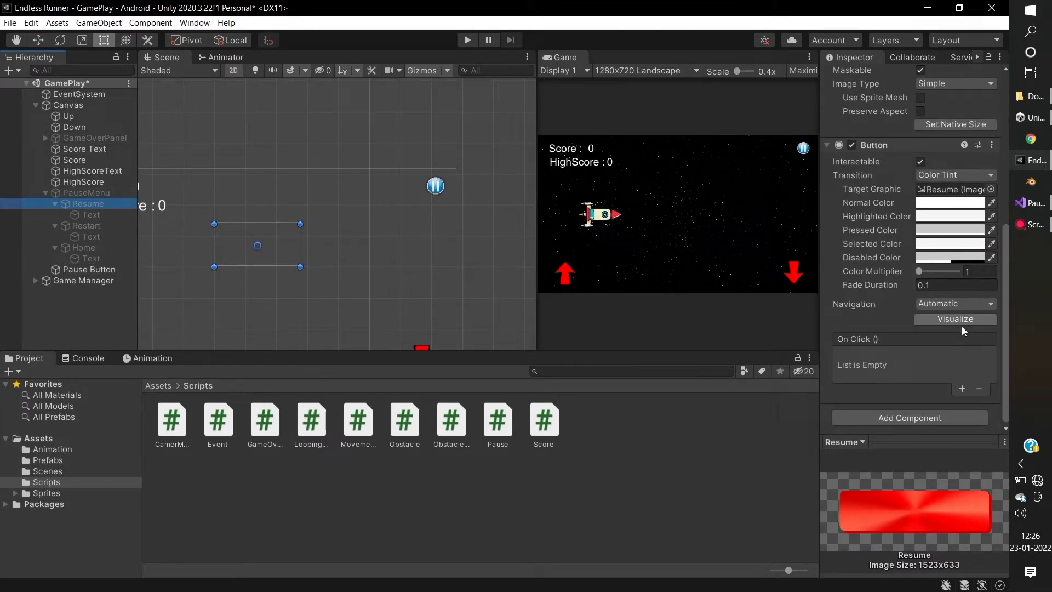
{"action": "left_click", "coordinate": [83, 280]}
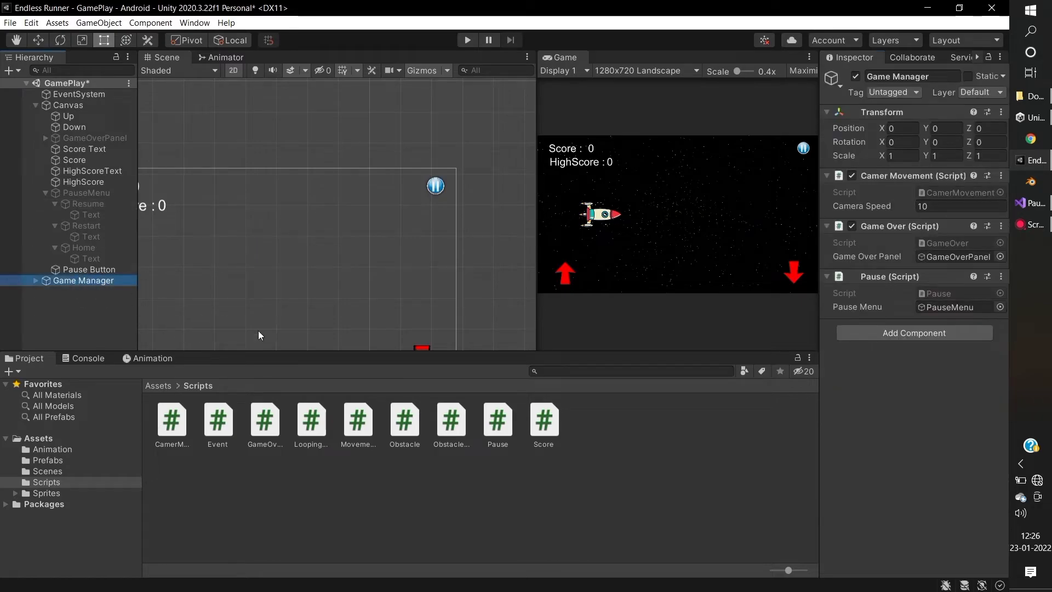
{"action": "left_click", "coordinate": [88, 204]}
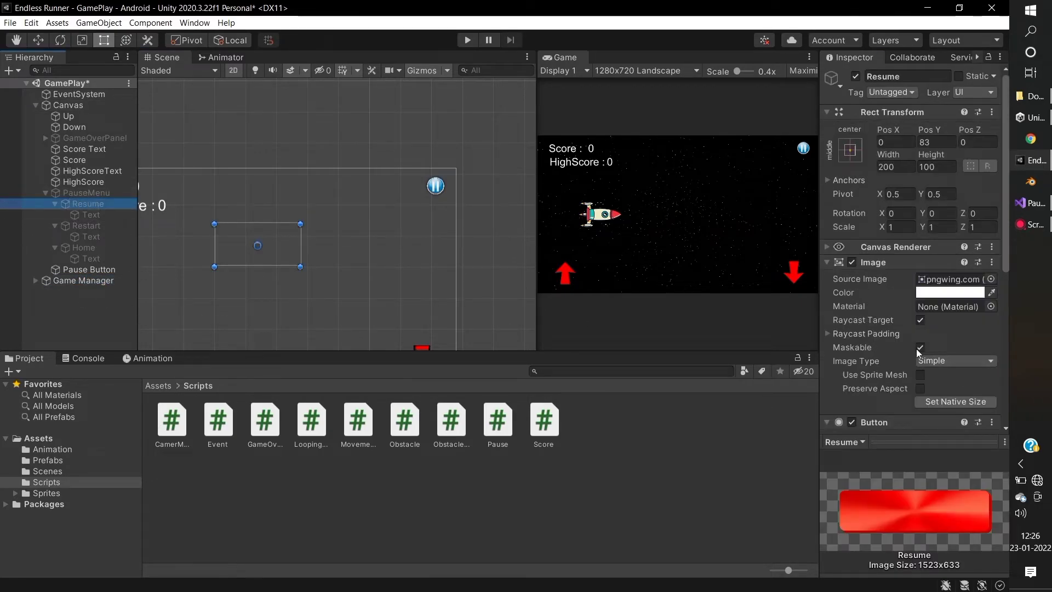
{"action": "left_click", "coordinate": [310, 297]}
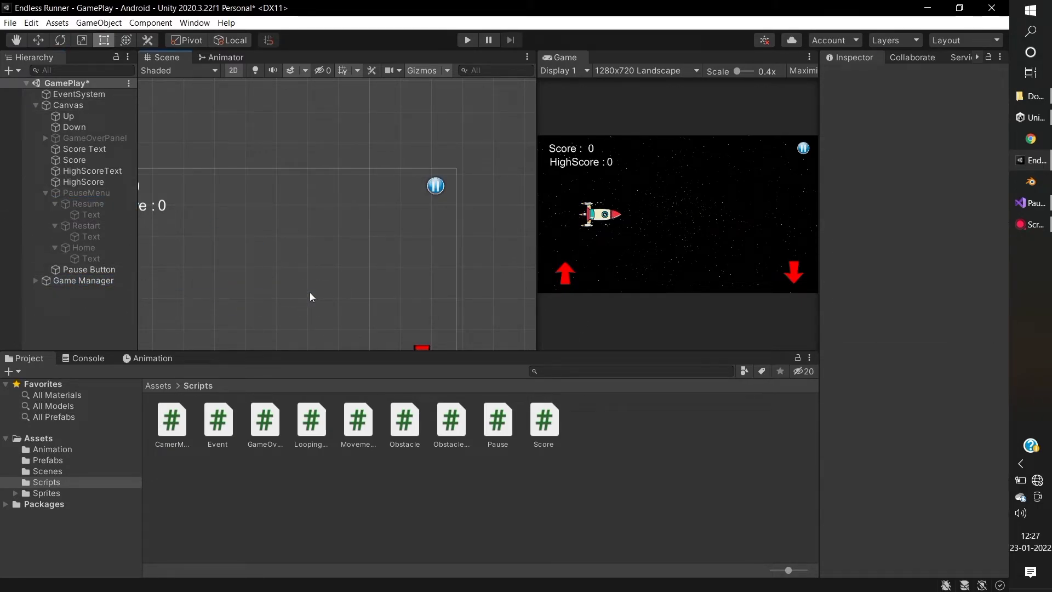
{"action": "left_click", "coordinate": [86, 204]}
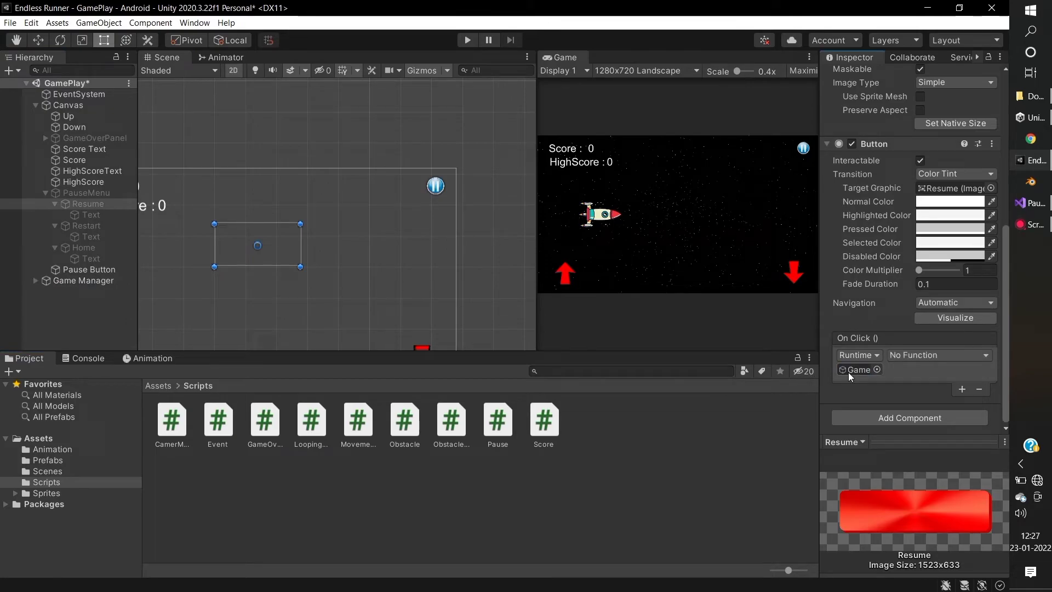
{"action": "left_click", "coordinate": [940, 354]}
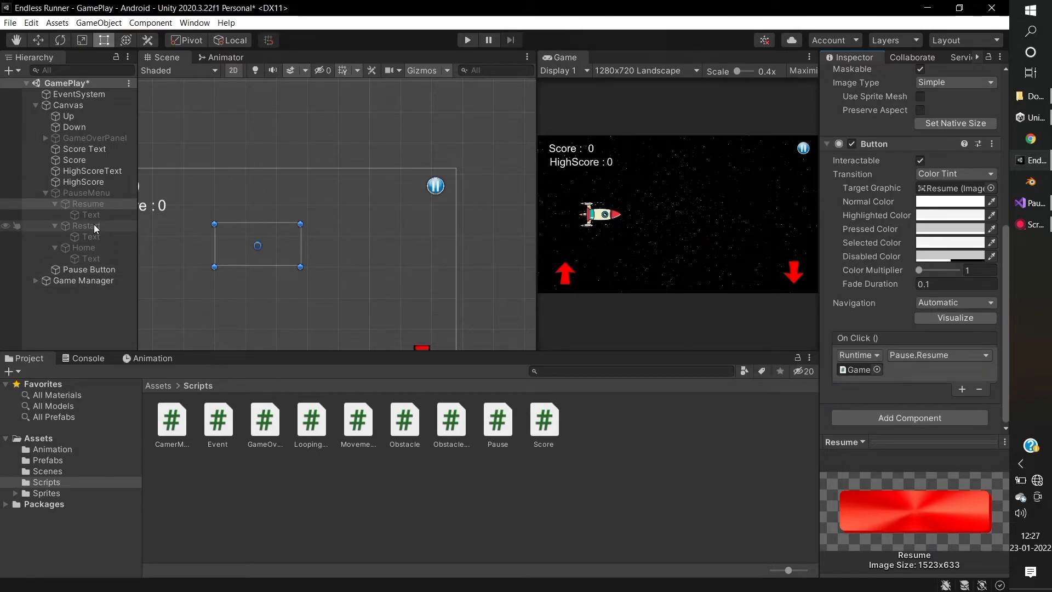
Step: Give the Restart button an On Click entry calling Pause.Restart
{"action": "left_click", "coordinate": [86, 225]}
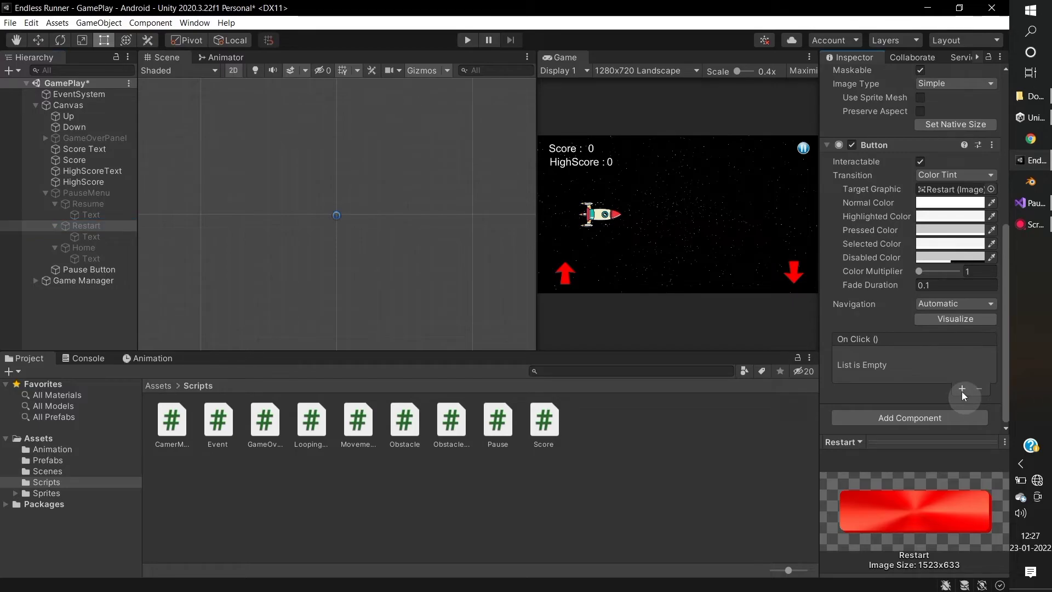
{"action": "left_click", "coordinate": [962, 389]}
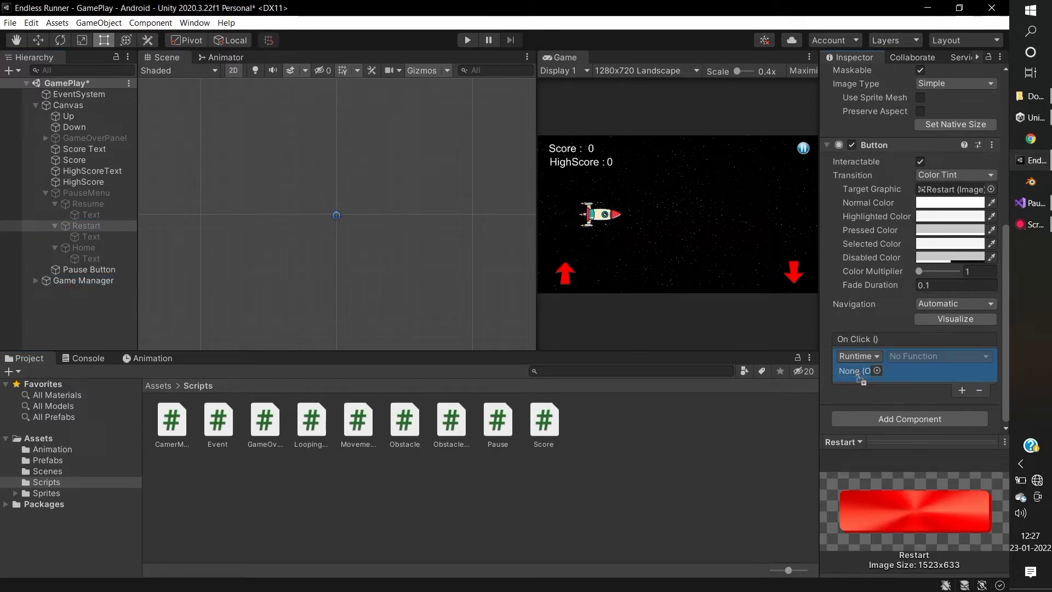
{"action": "left_click", "coordinate": [939, 356]}
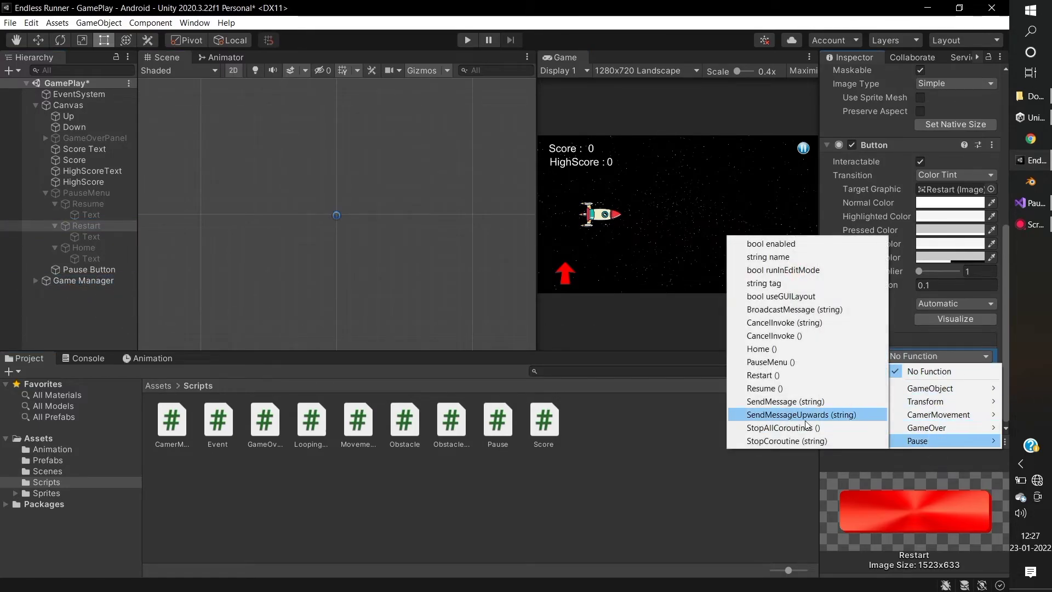
{"action": "left_click", "coordinate": [83, 247]}
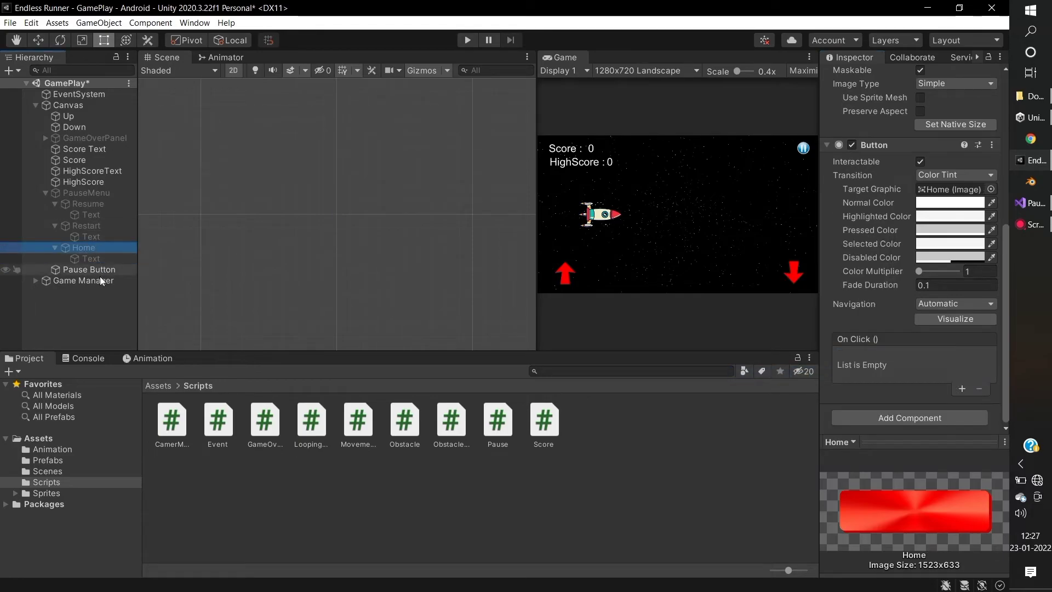
{"action": "left_click", "coordinate": [961, 388]}
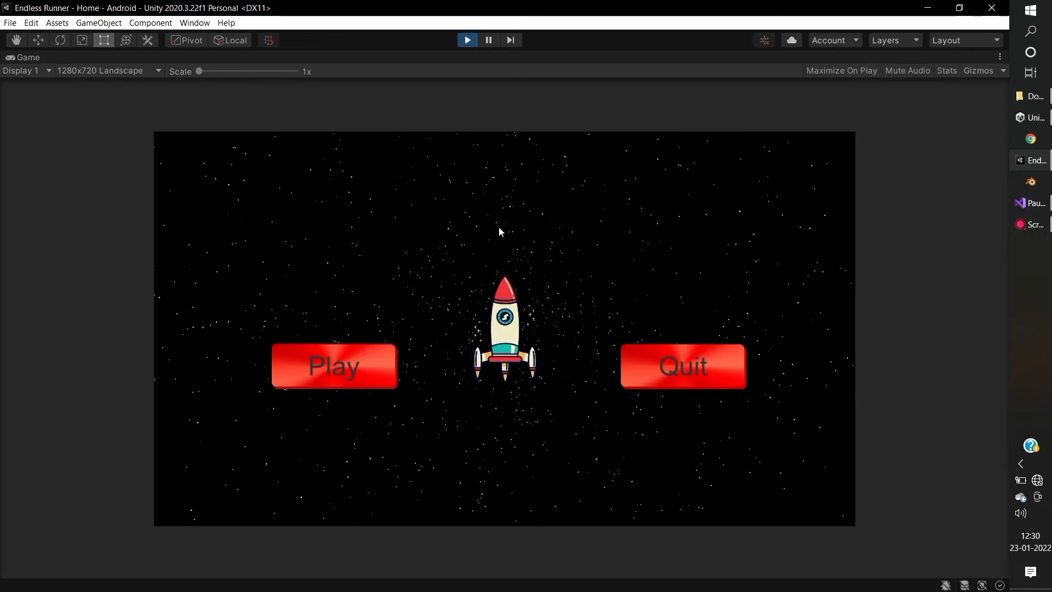
{"action": "left_click", "coordinate": [334, 366]}
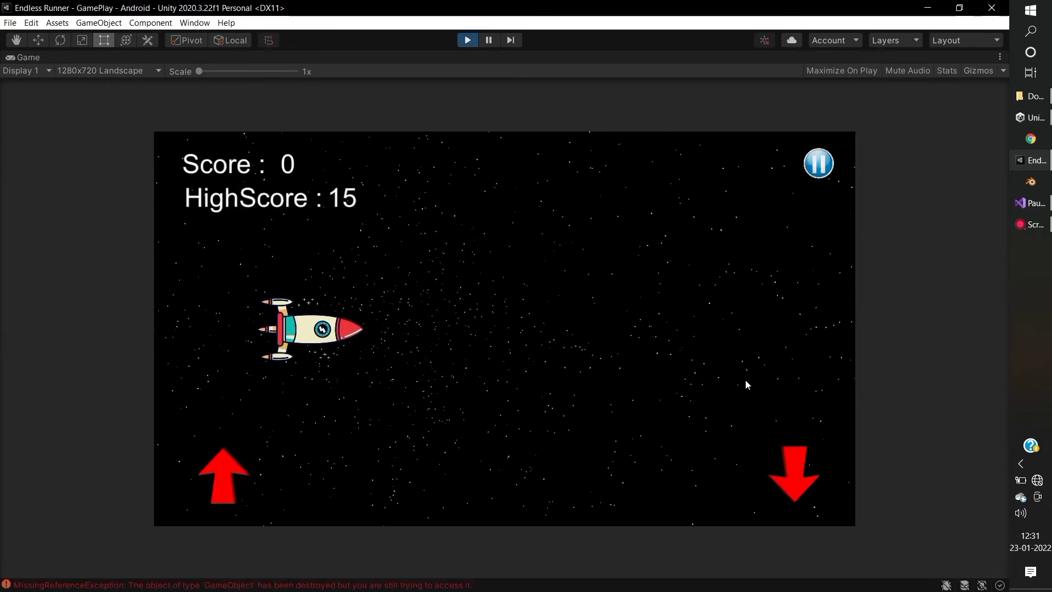
{"action": "left_click", "coordinate": [818, 164]}
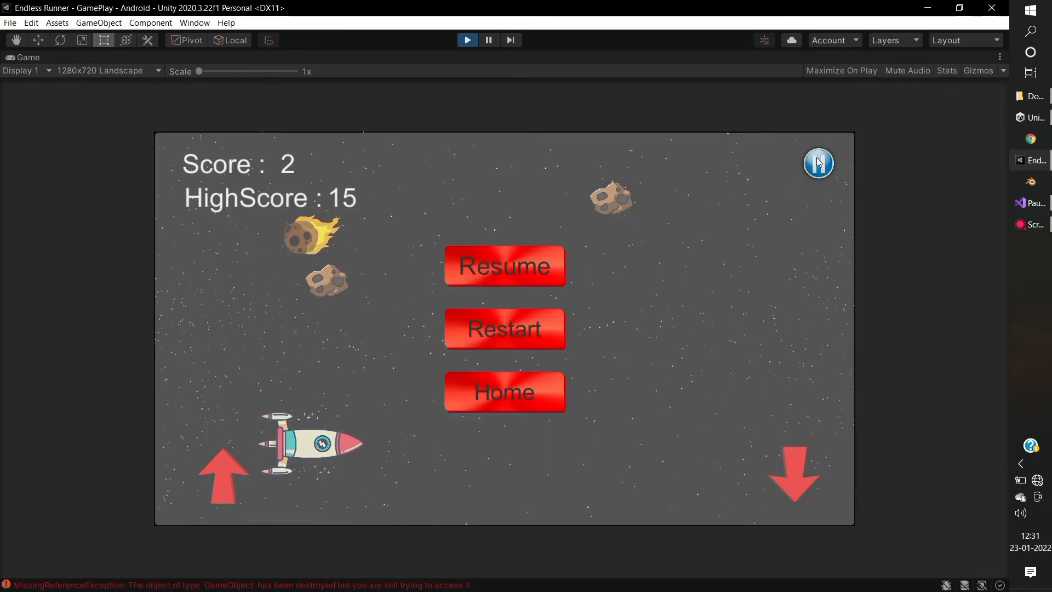
{"action": "left_click", "coordinate": [504, 266]}
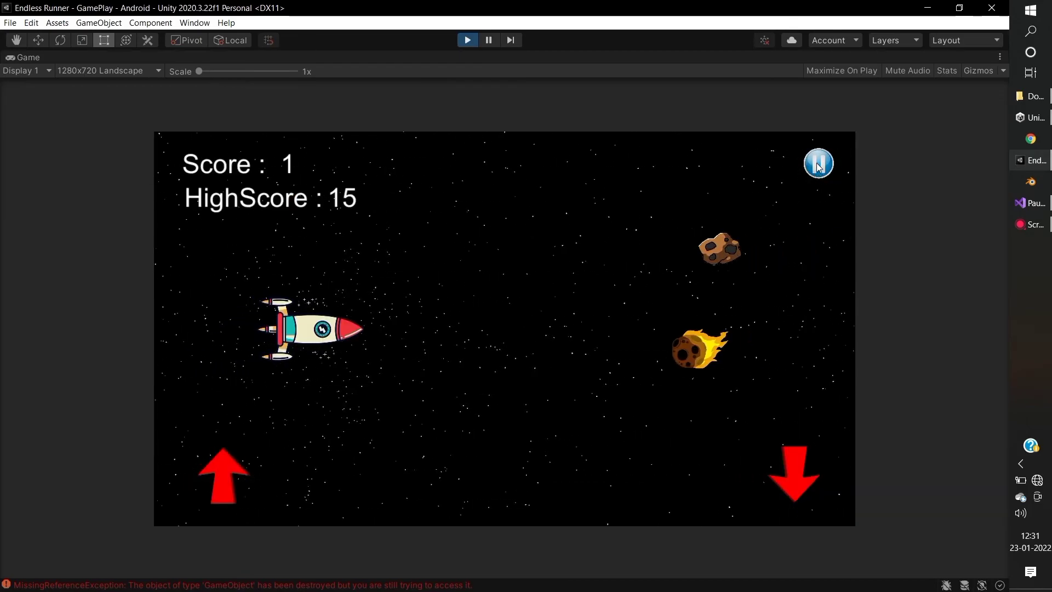
{"action": "left_click", "coordinate": [818, 163]}
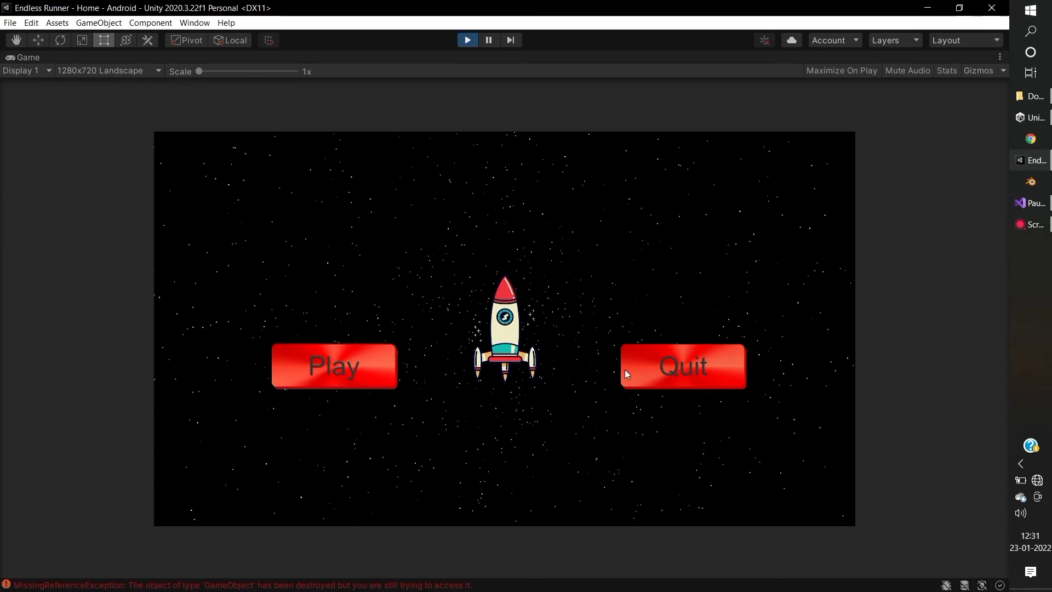
{"action": "left_click", "coordinate": [467, 40]}
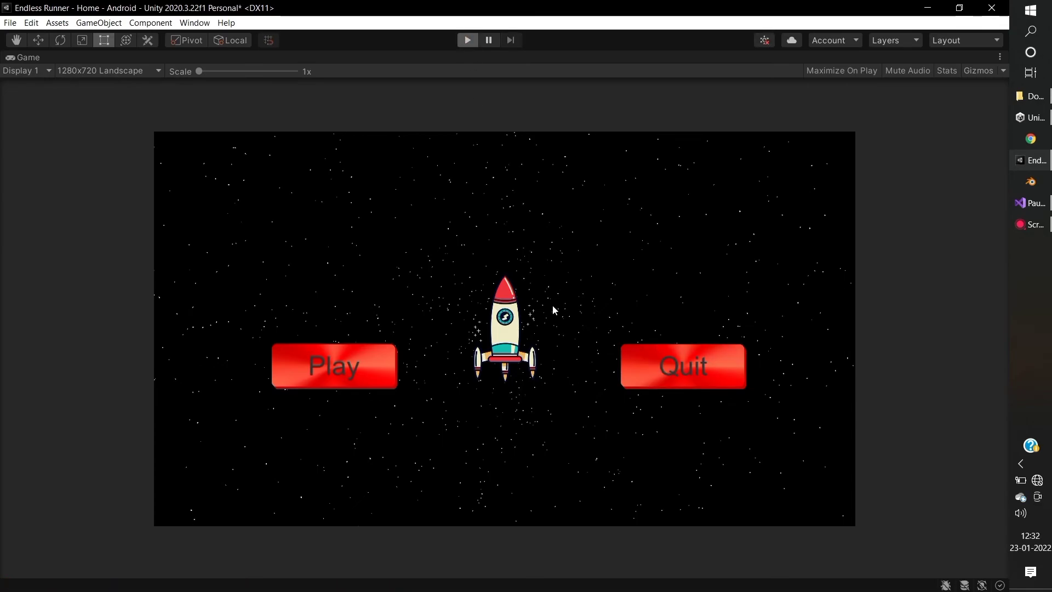
{"action": "left_click", "coordinate": [365, 373]}
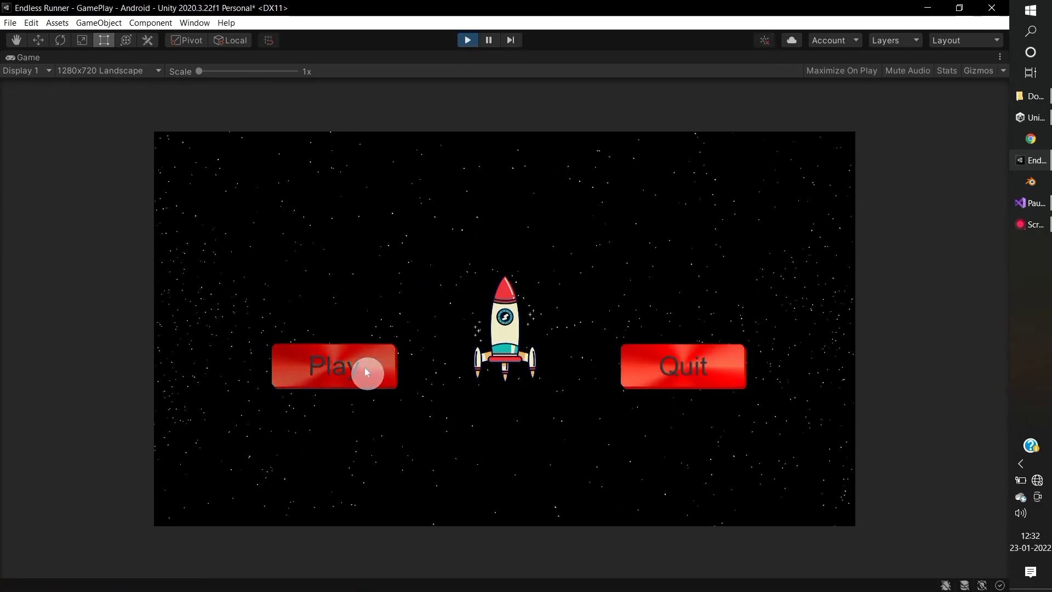